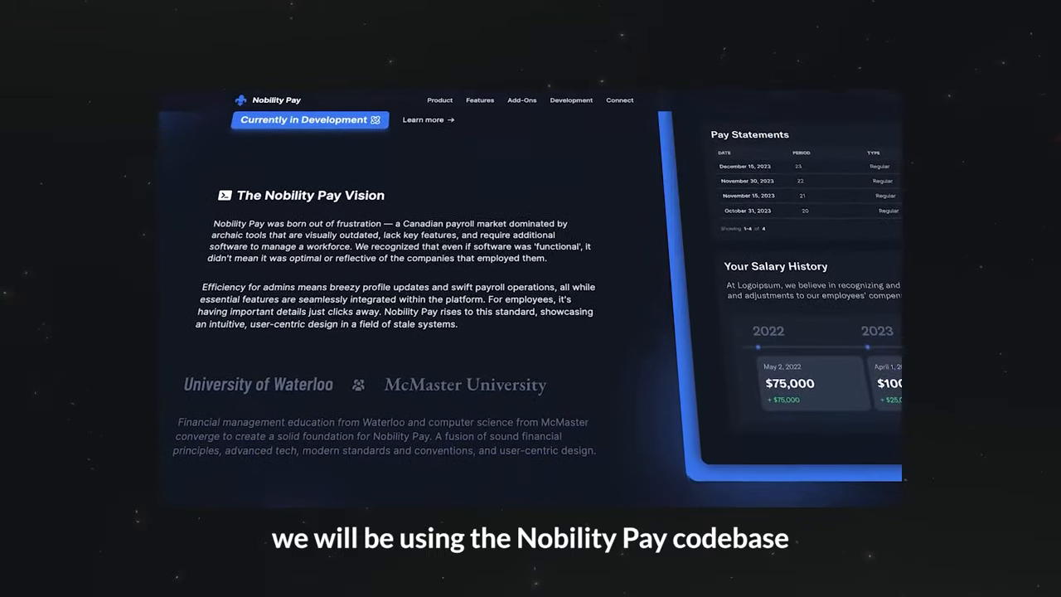
- Scroll the Nobility Pay homepage down to the Payroll Functionality section
{"action": "scroll", "scroll_direction": "down", "scroll_amount": 3}
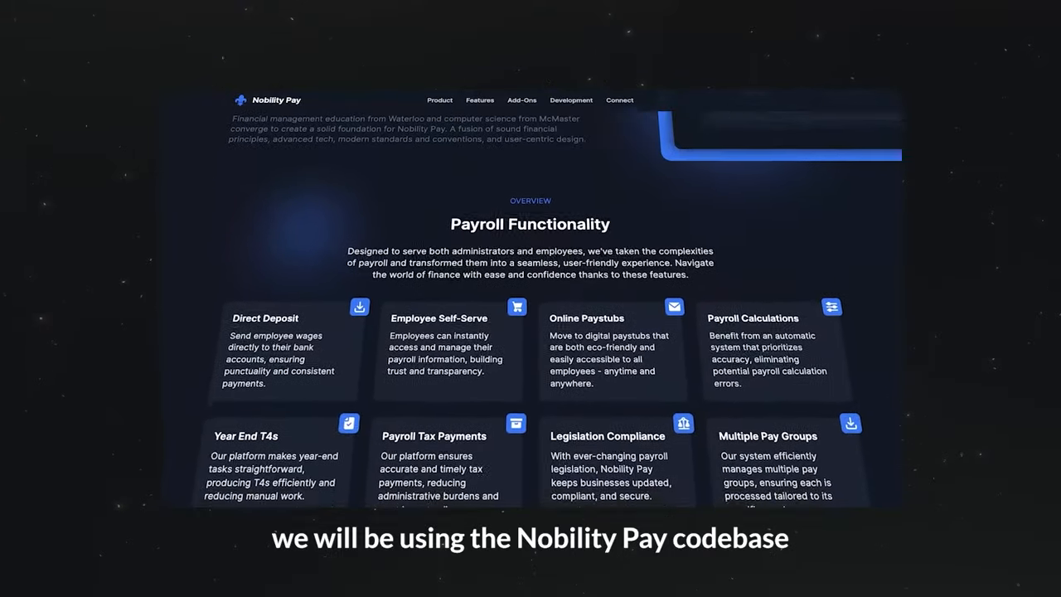
{"action": "scroll", "scroll_direction": "down", "scroll_amount": 3}
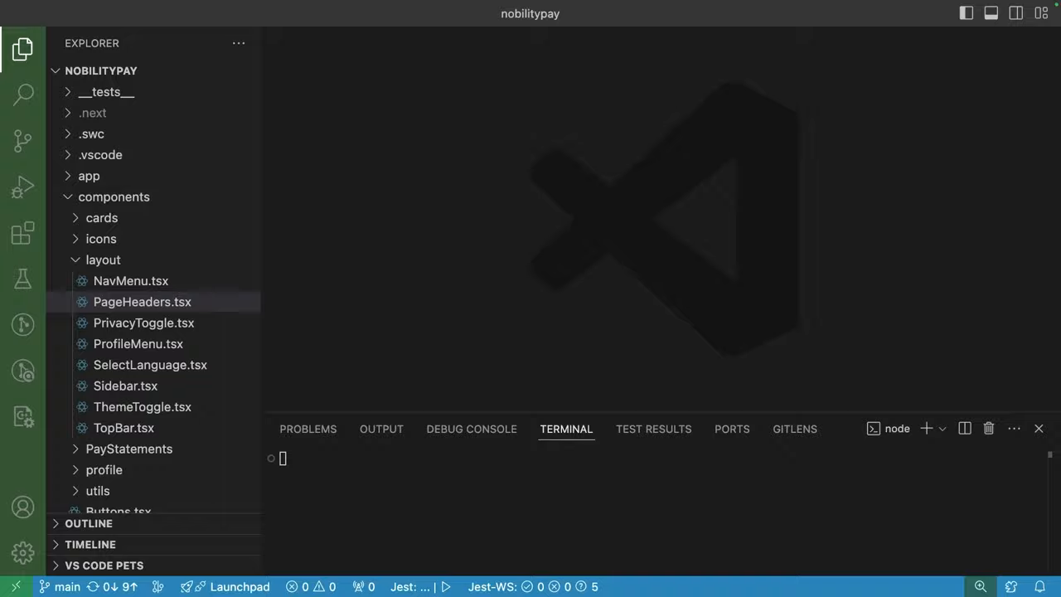
- Hide the terminal panel and file explorer so only the empty editor remains
{"action": "left_click", "coordinate": [1041, 13]}
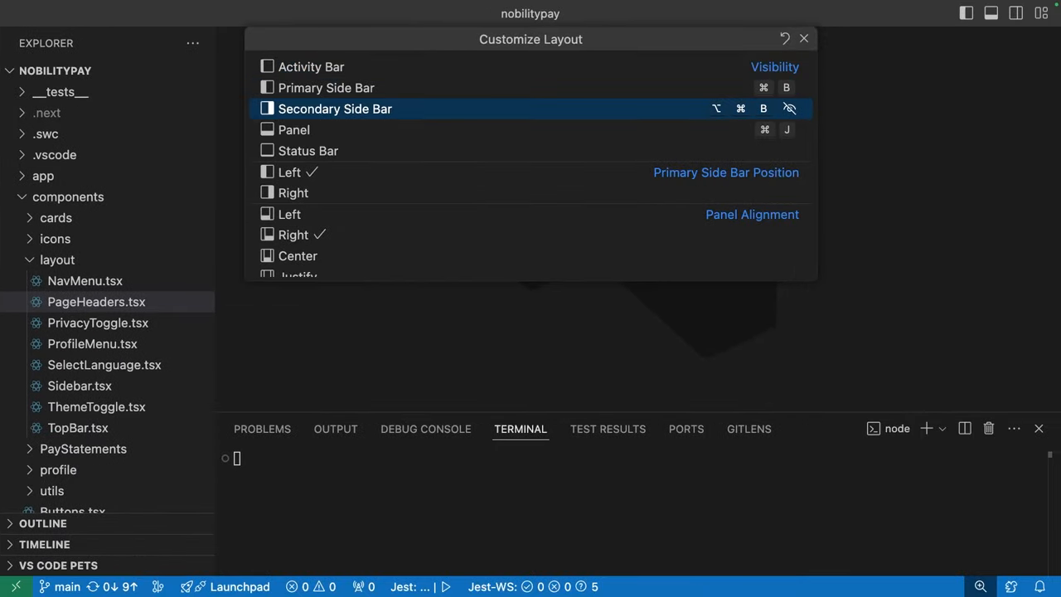
{"action": "left_click", "coordinate": [802, 38]}
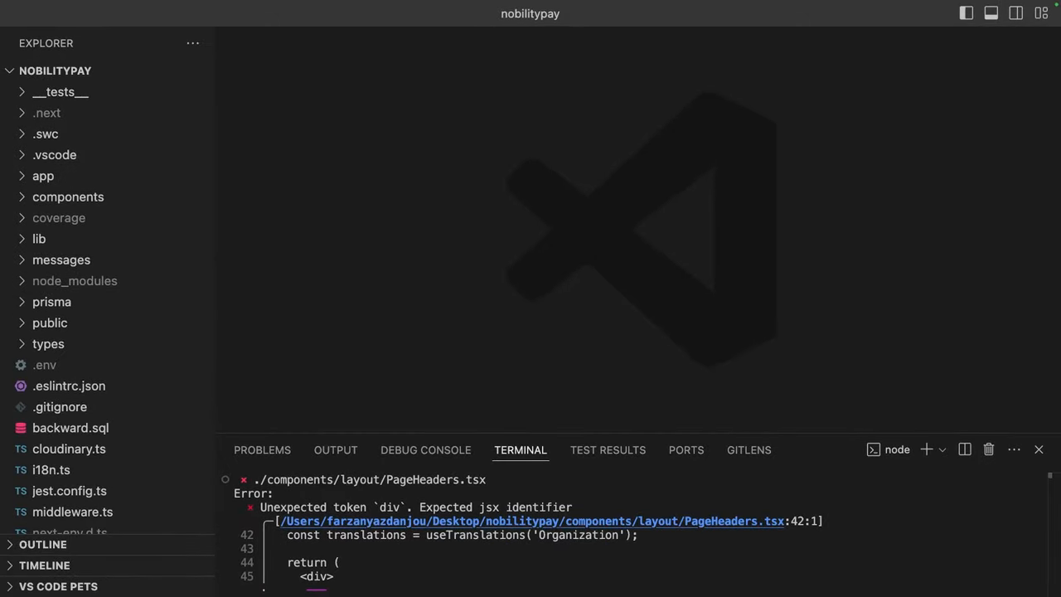
{"action": "key", "text": "cmd+k"}
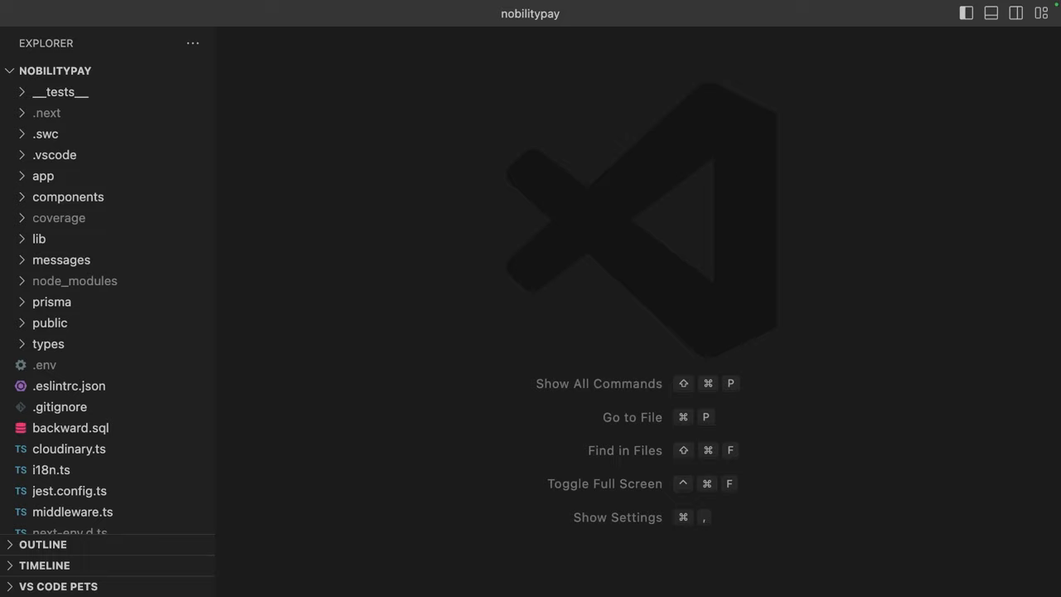
{"action": "key", "text": "cmd+b"}
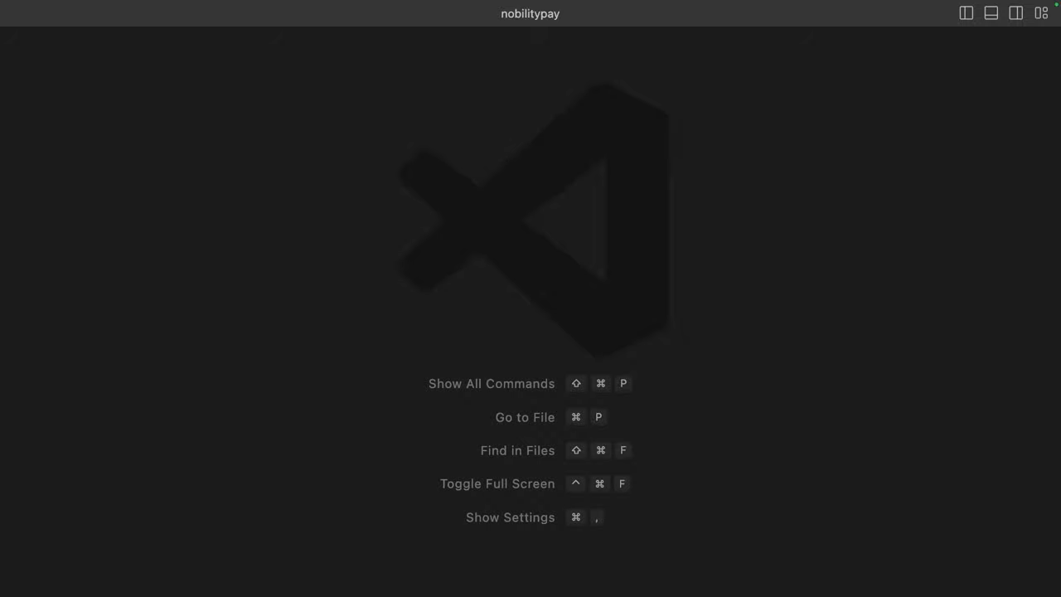
{"action": "key", "text": "cmd+j"}
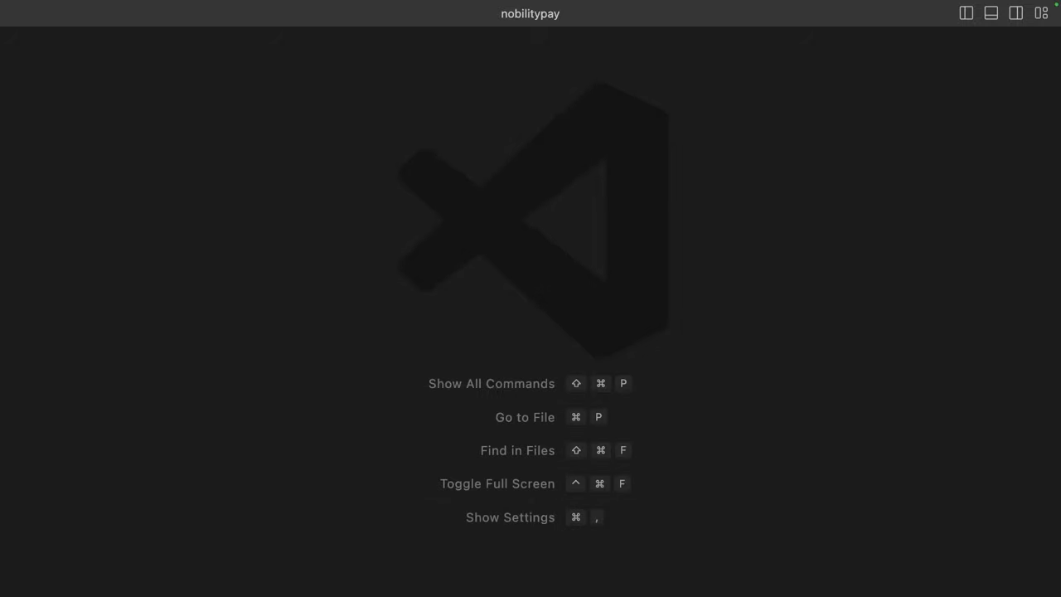
- Jump to PageHeaders.tsx line 42 via the quick open box with 'page:42:1'
{"action": "type", "text": "page"}
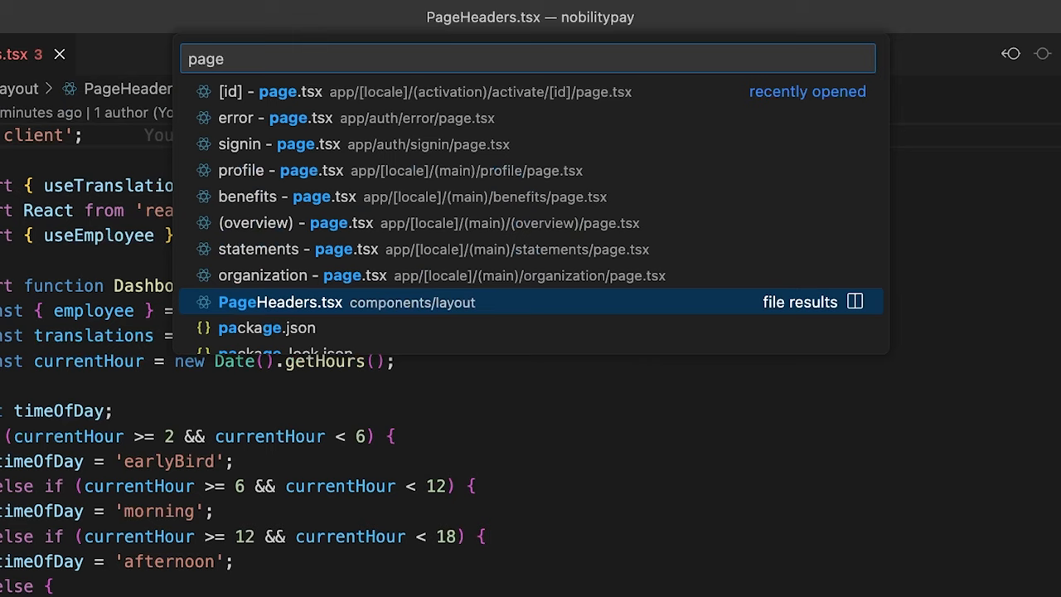
{"action": "type", "text": ":"}
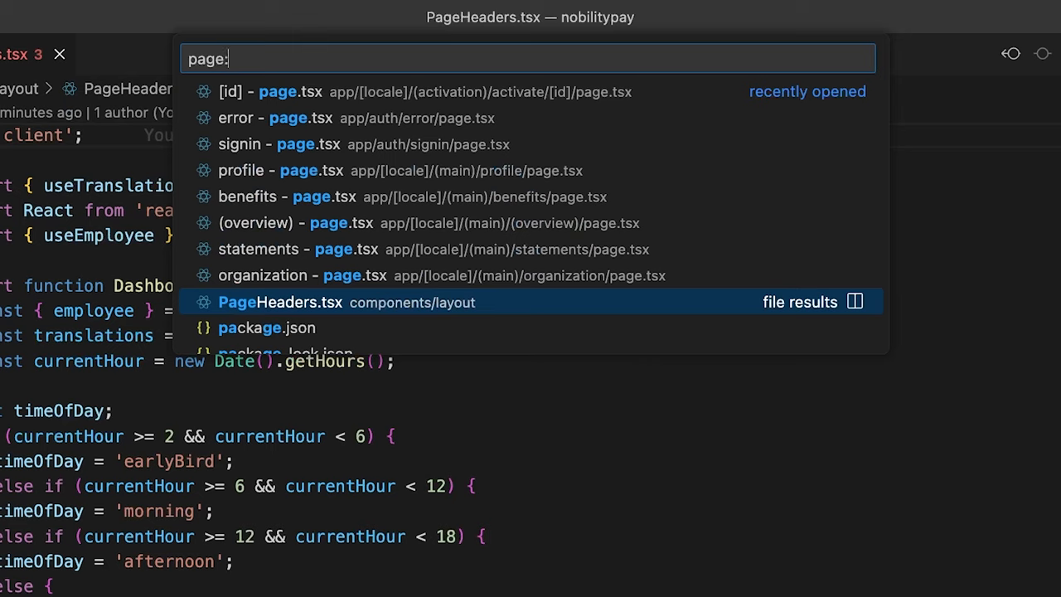
{"action": "type", "text": "42:1"}
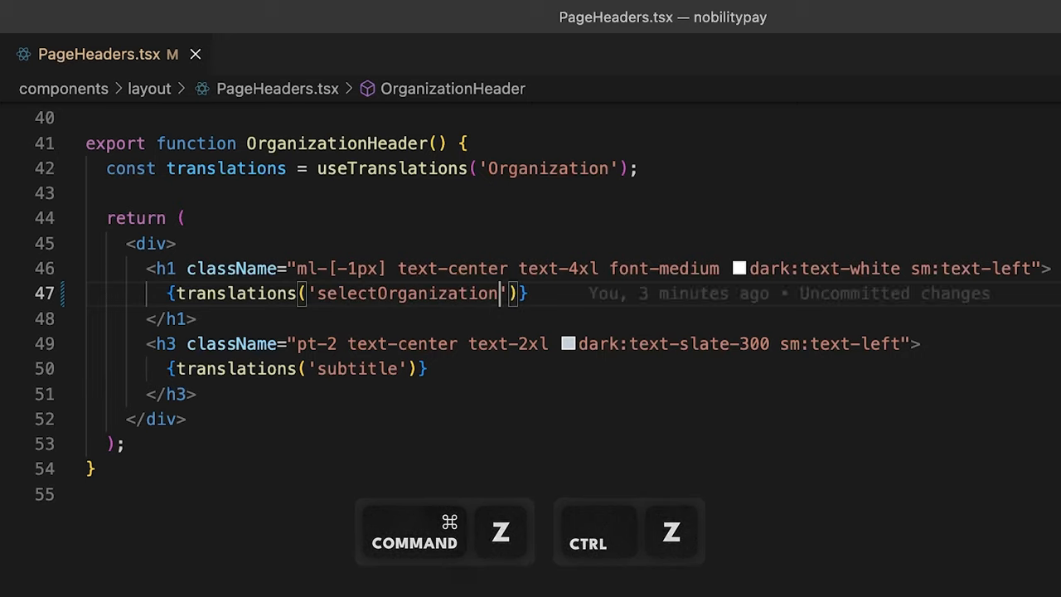
- Replace the selectOrganization translation key on line 47 with organizationTitle
{"action": "double_click", "coordinate": [406, 292]}
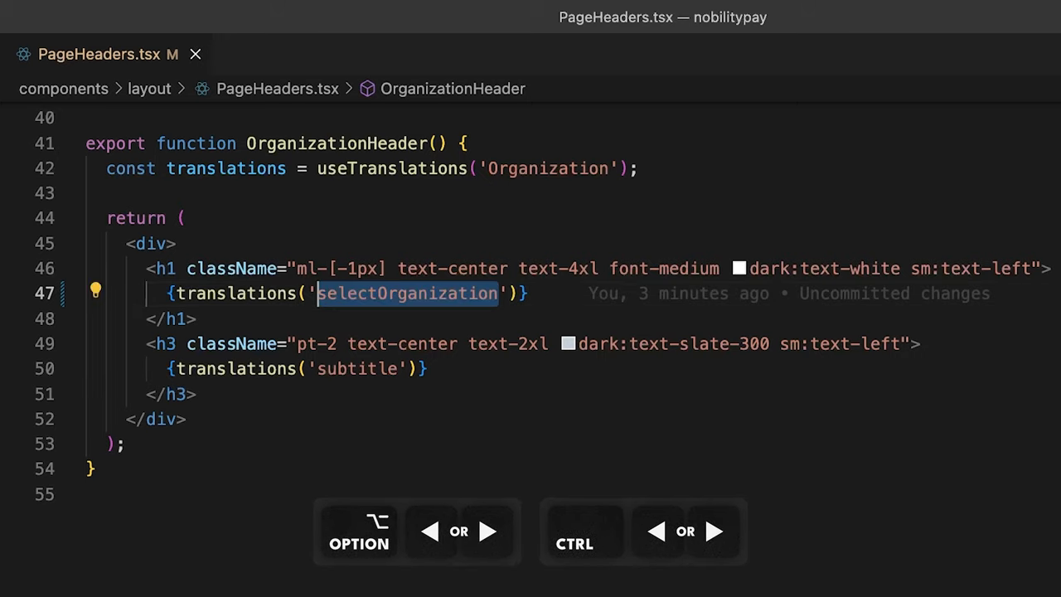
{"action": "type", "text": "organizationTi"}
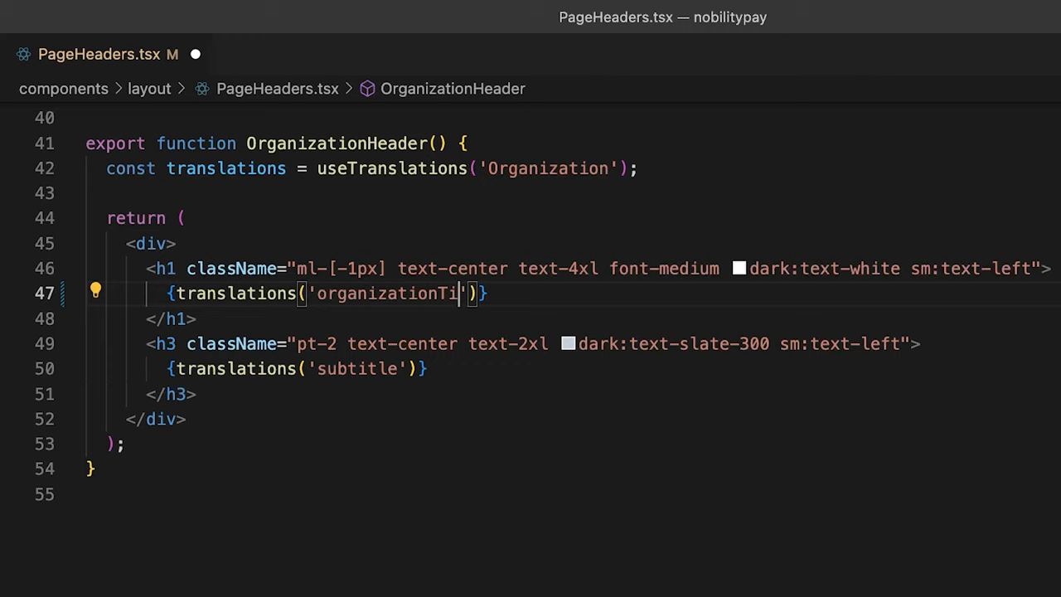
{"action": "type", "text": "tle"}
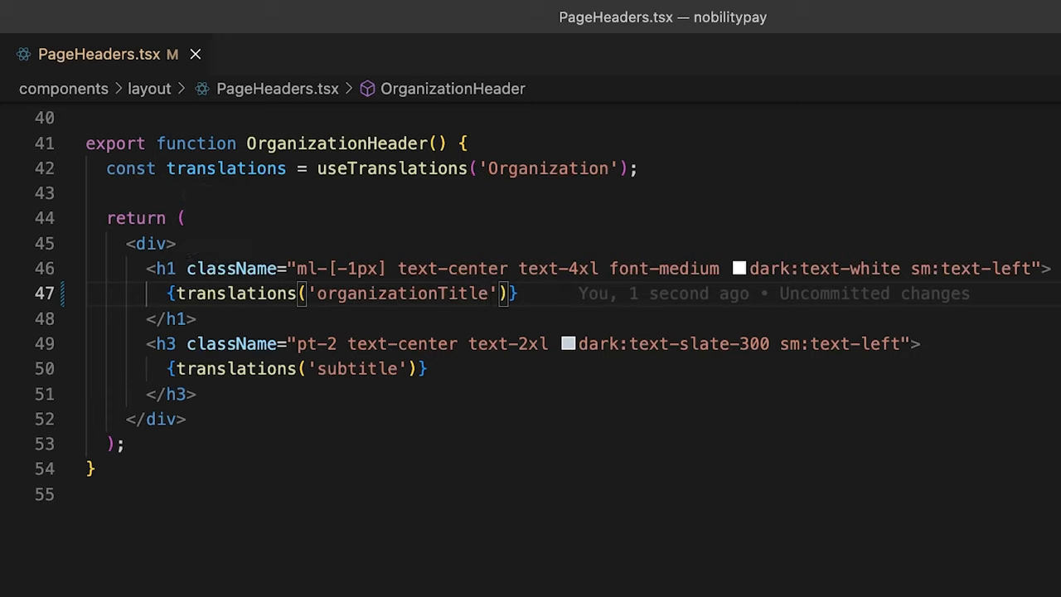
{"action": "key", "text": "End"}
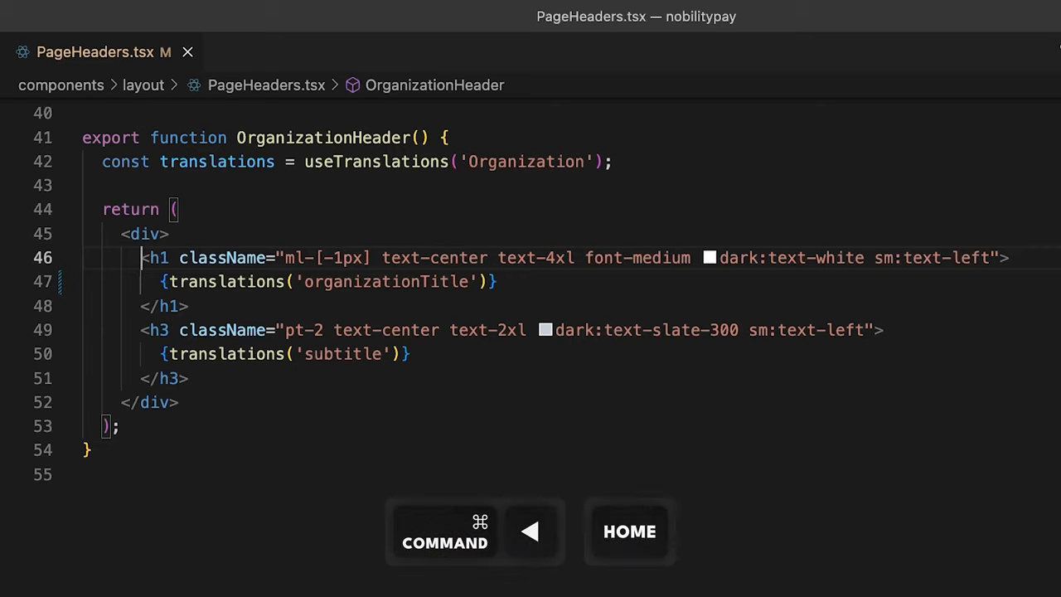
- Change the OrganizationHeader h1 tags to h2
{"action": "key", "text": "Backspace"}
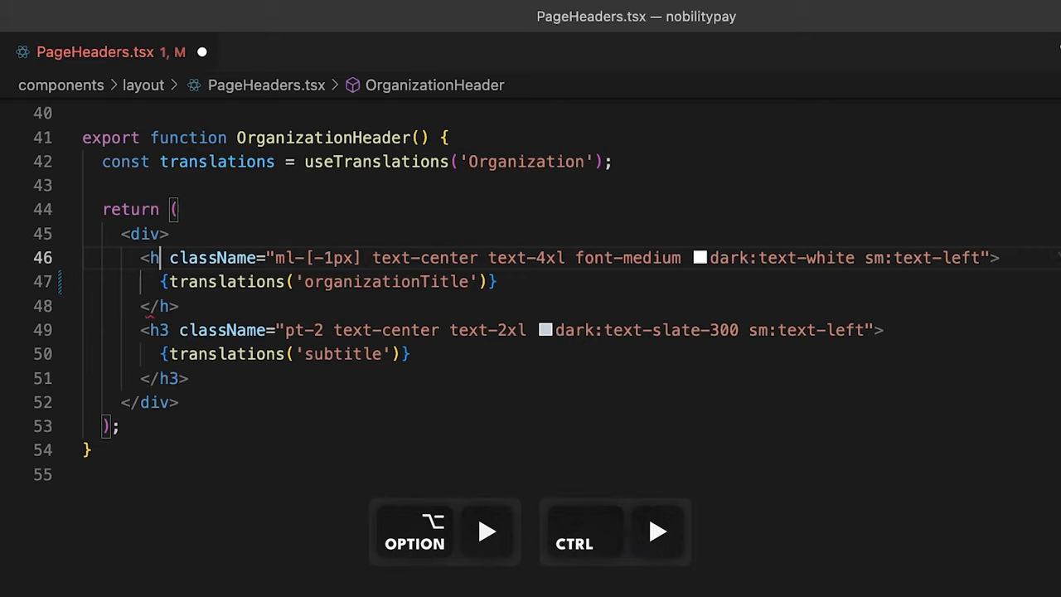
{"action": "type", "text": "2"}
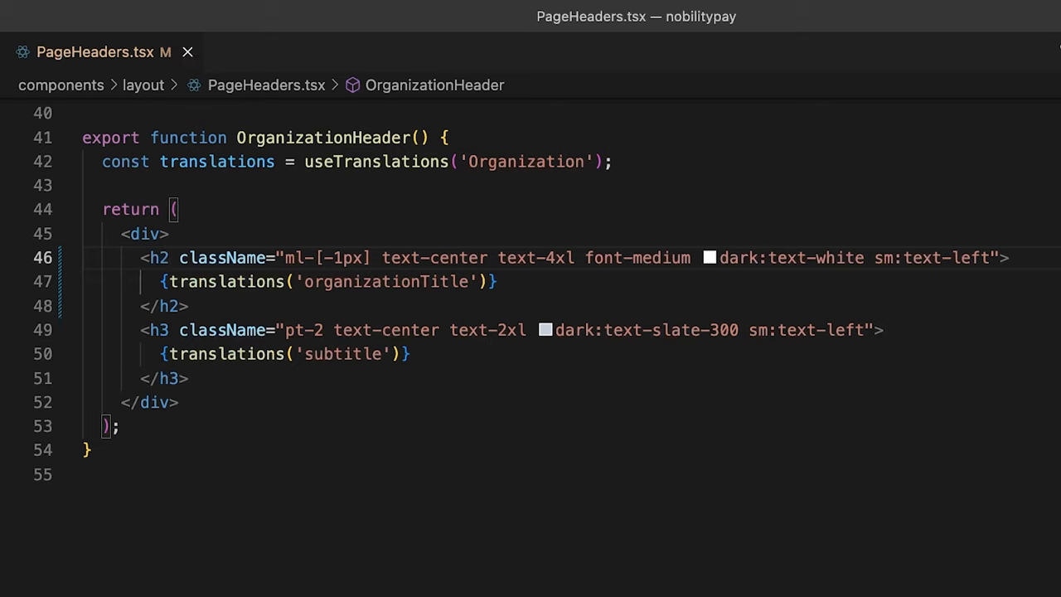
{"action": "mouse_move", "coordinate": [224, 348]}
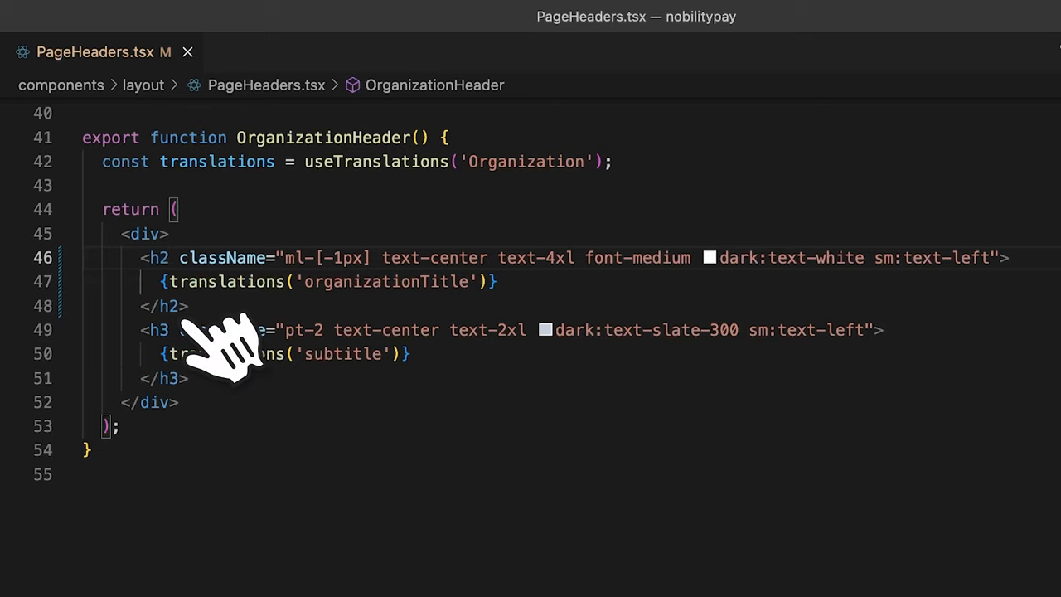
{"action": "mouse_move", "coordinate": [232, 348]}
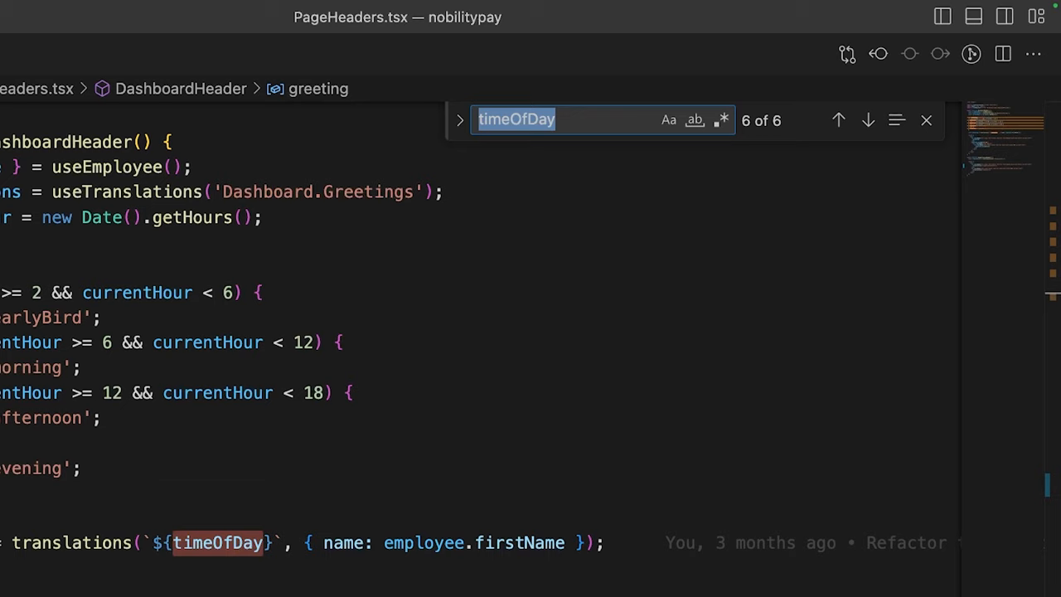
- Expand the replace field in the timeOfDay search, then dismiss the find widget
{"action": "left_click", "coordinate": [460, 119]}
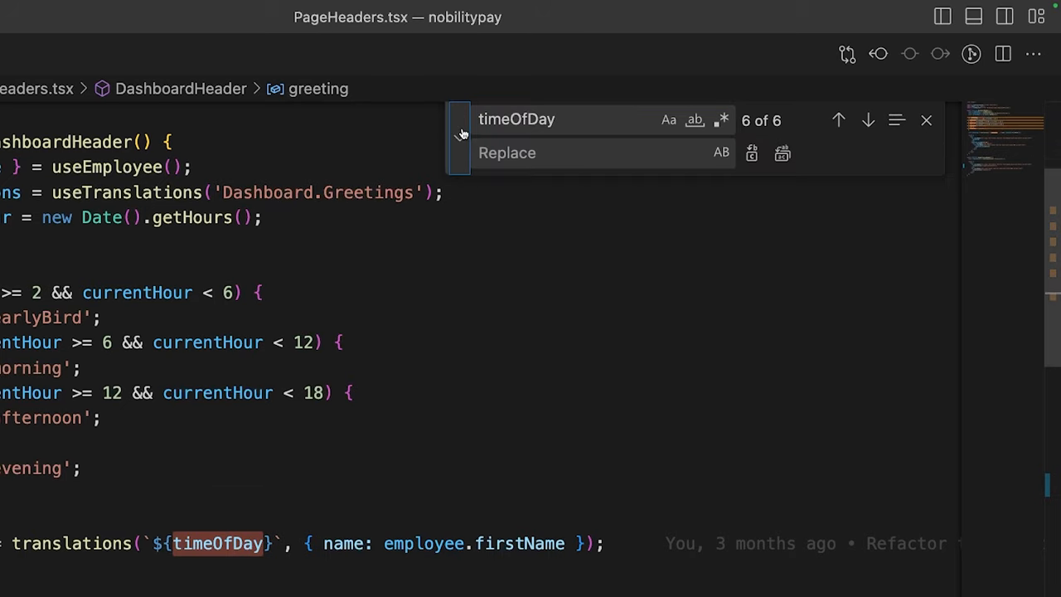
{"action": "left_click", "coordinate": [461, 136]}
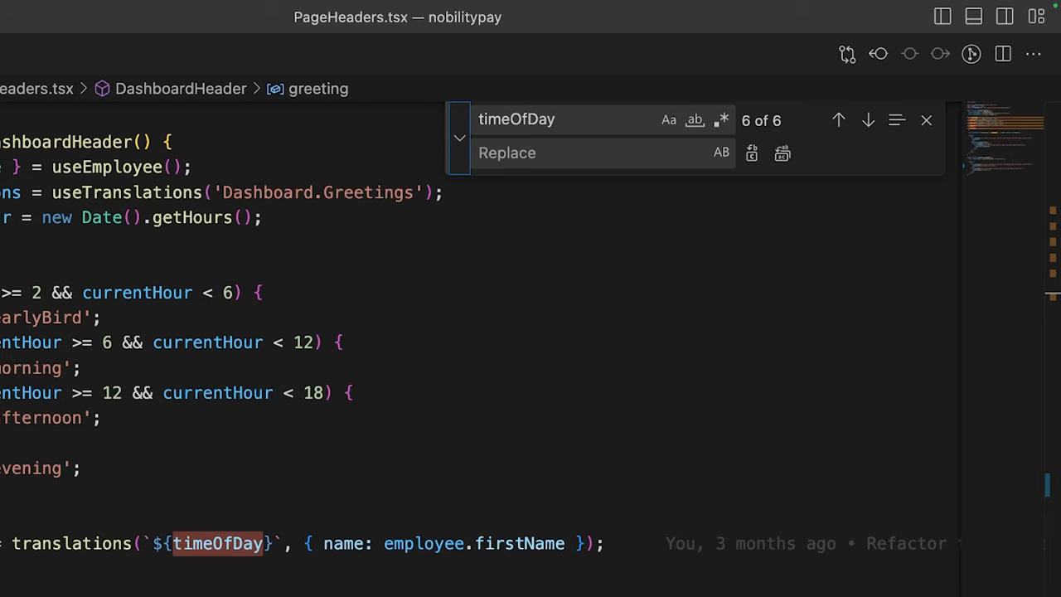
{"action": "left_click", "coordinate": [926, 120]}
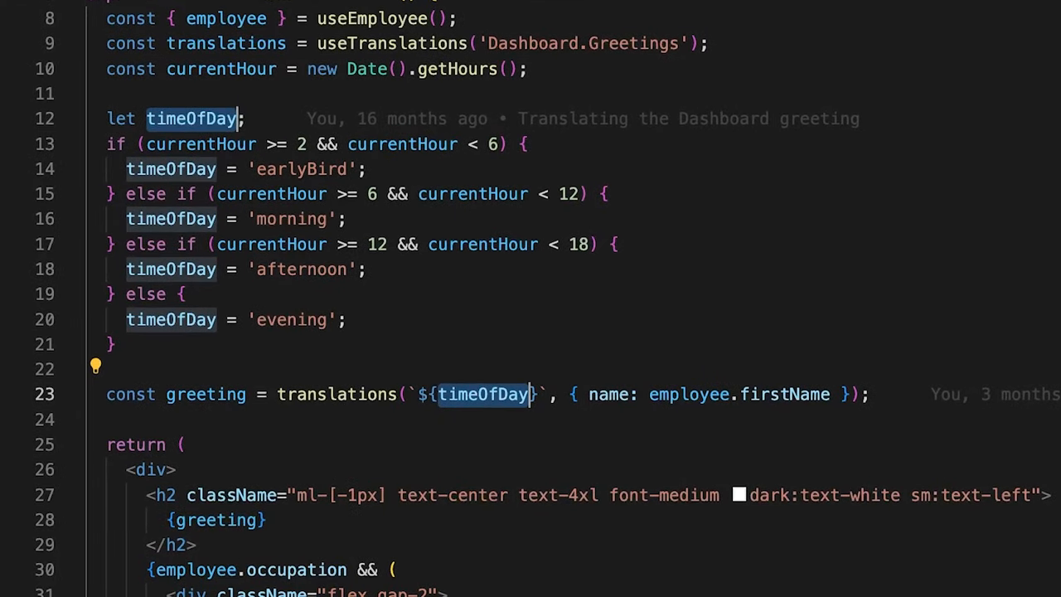
- Rename timeOfDay to greetingKey via F2 and finish the multi-cursor Greeting suffix edit
{"action": "key", "text": "f2"}
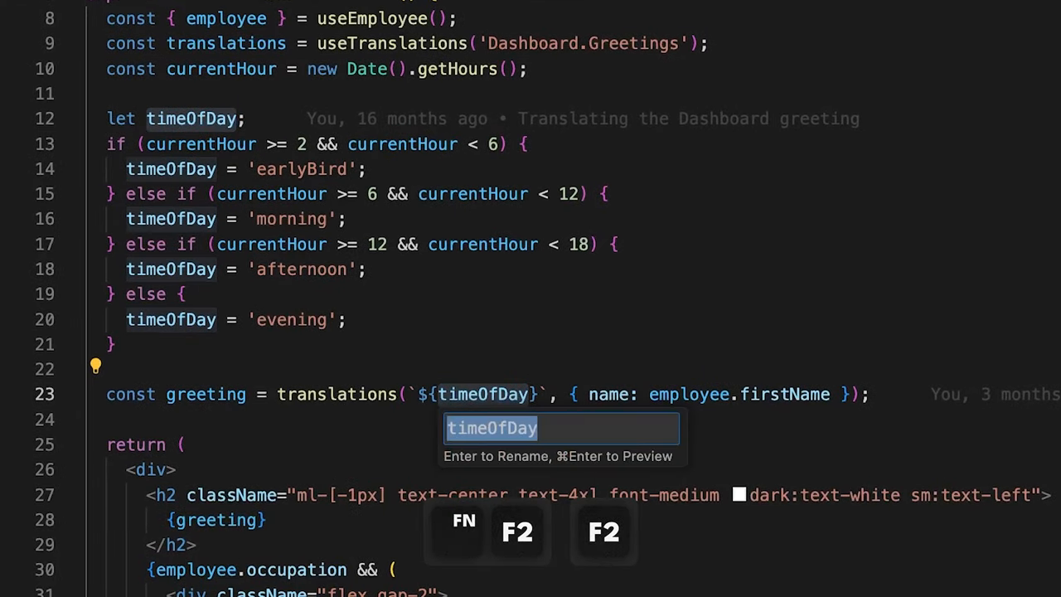
{"action": "type", "text": "greetingKey"}
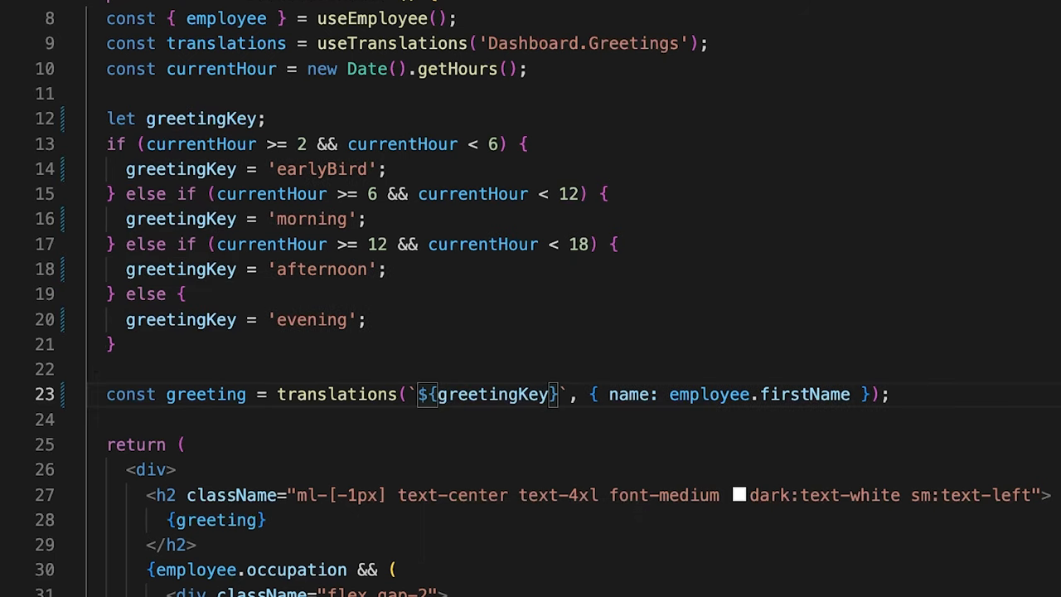
{"action": "scroll", "scroll_direction": "up", "scroll_amount": 3}
{"action": "type", "text": "Greeting"}
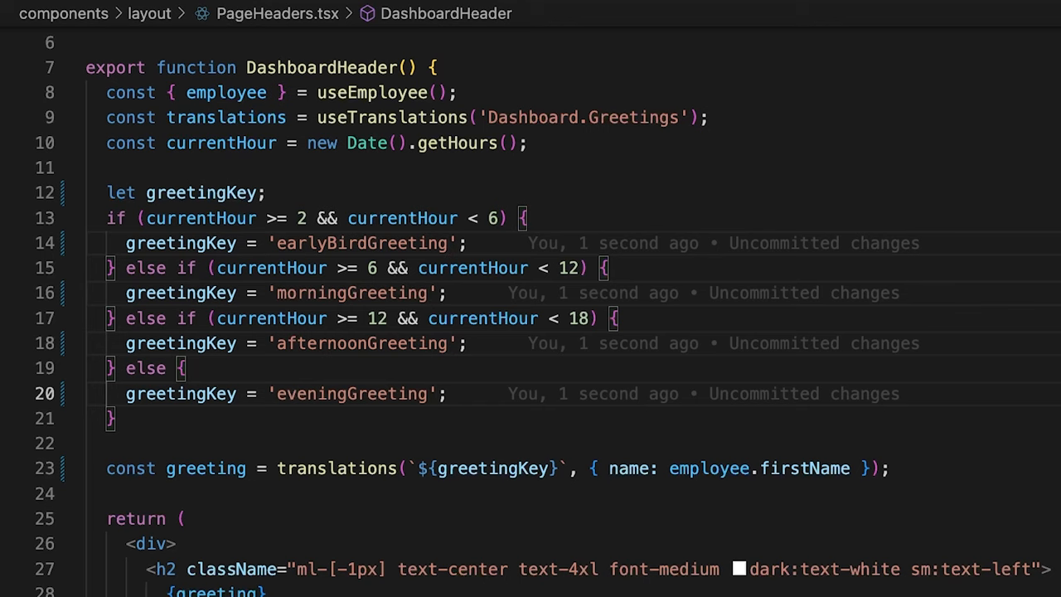
{"action": "key", "text": "escape"}
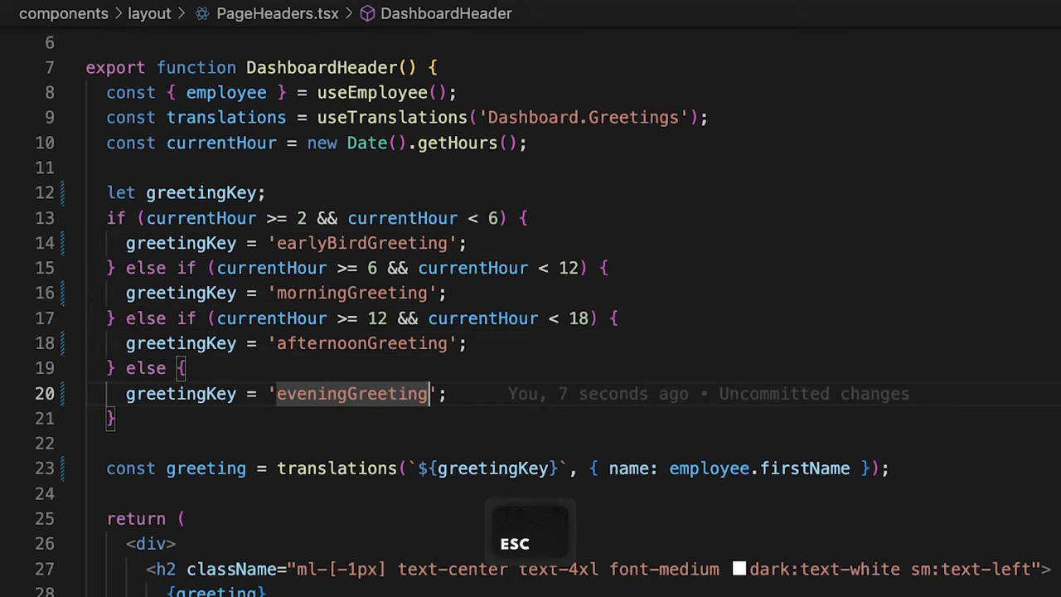
{"action": "key", "text": "Escape"}
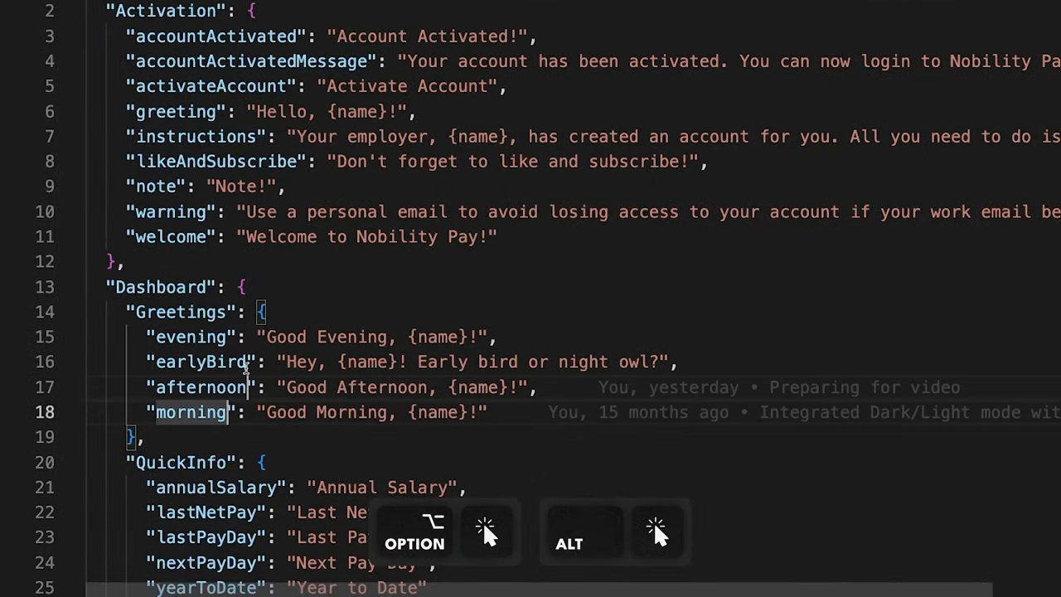
- Append 'Greeting' to the four Dashboard Greetings keys in en.json with multi-cursors
{"action": "type", "text": "G"}
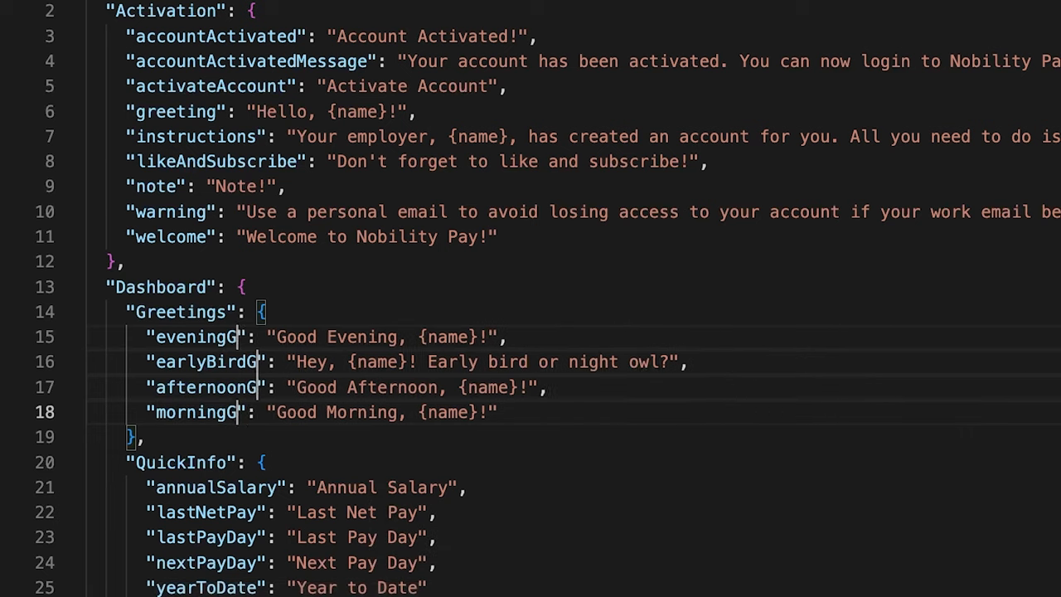
{"action": "type", "text": "reeting"}
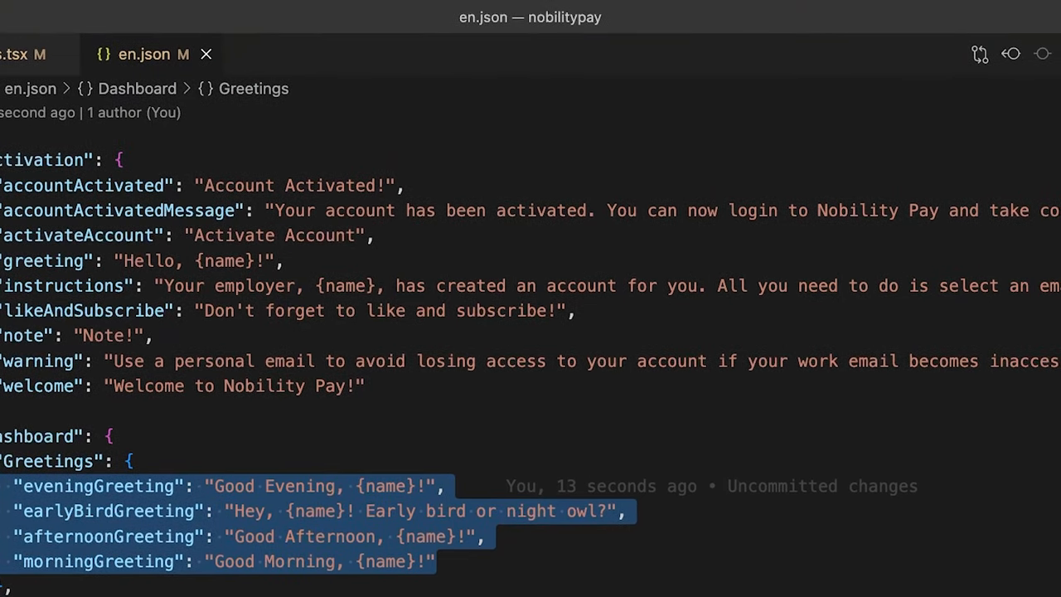
- Sort the four selected Greetings lines ascending via the command palette
{"action": "key", "text": "cmd+shift+p"}
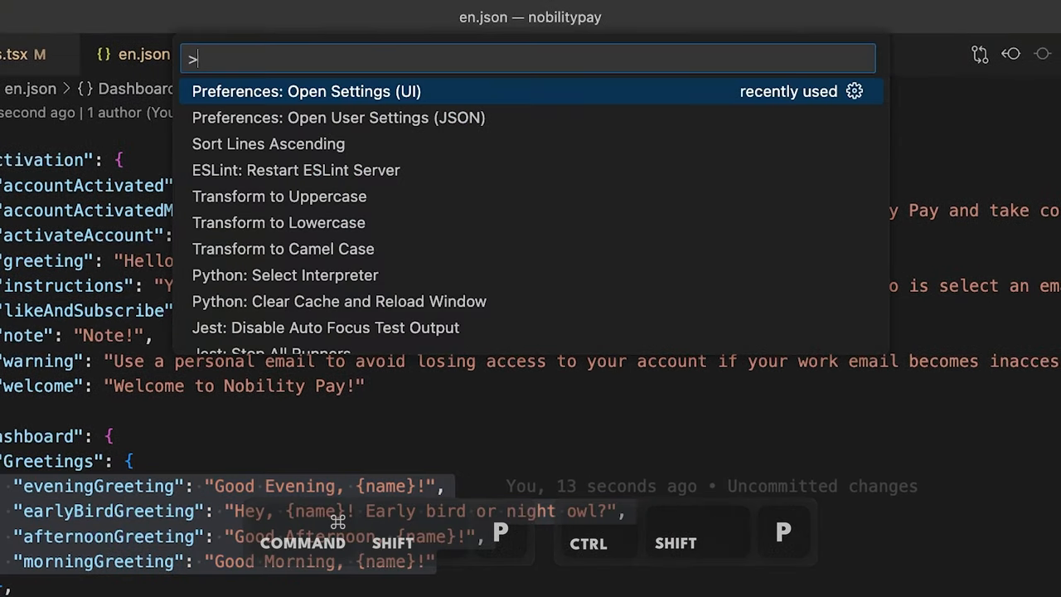
{"action": "type", "text": "sort lines a"}
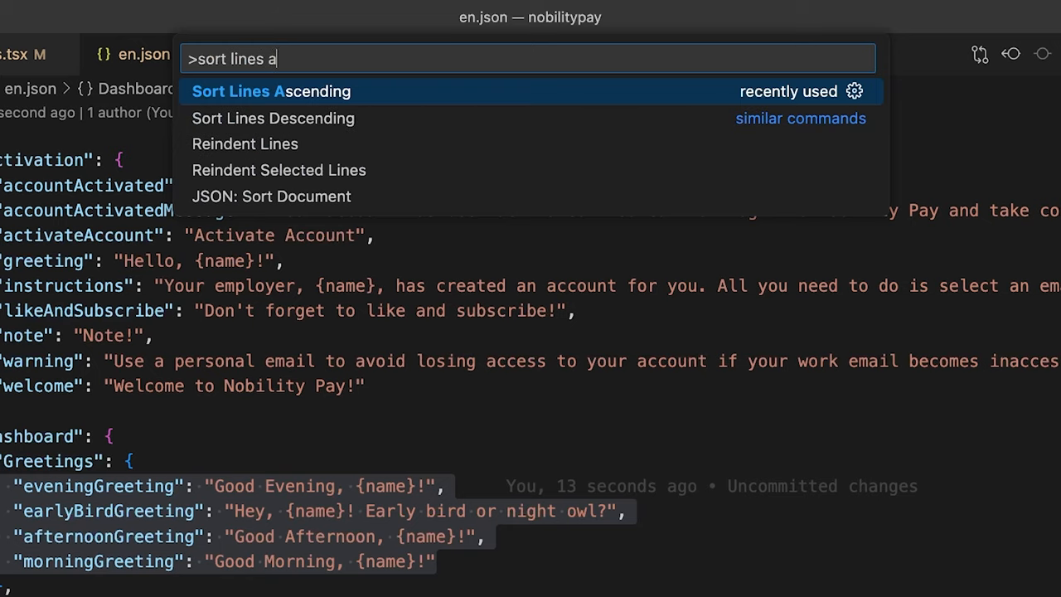
{"action": "left_click", "coordinate": [271, 91]}
{"action": "type", "text": ">trans"}
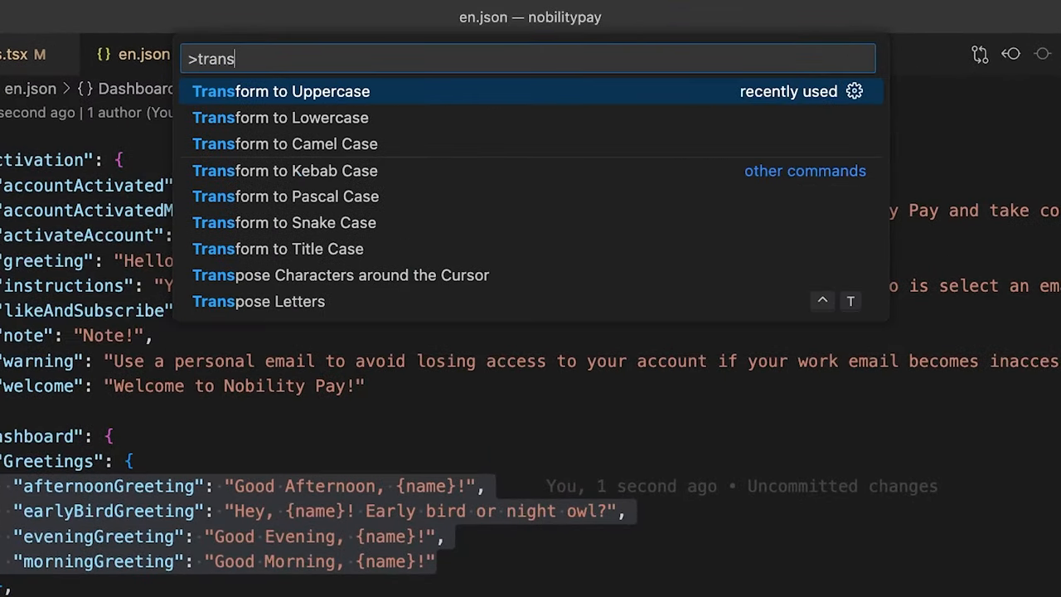
{"action": "key", "text": "Escape"}
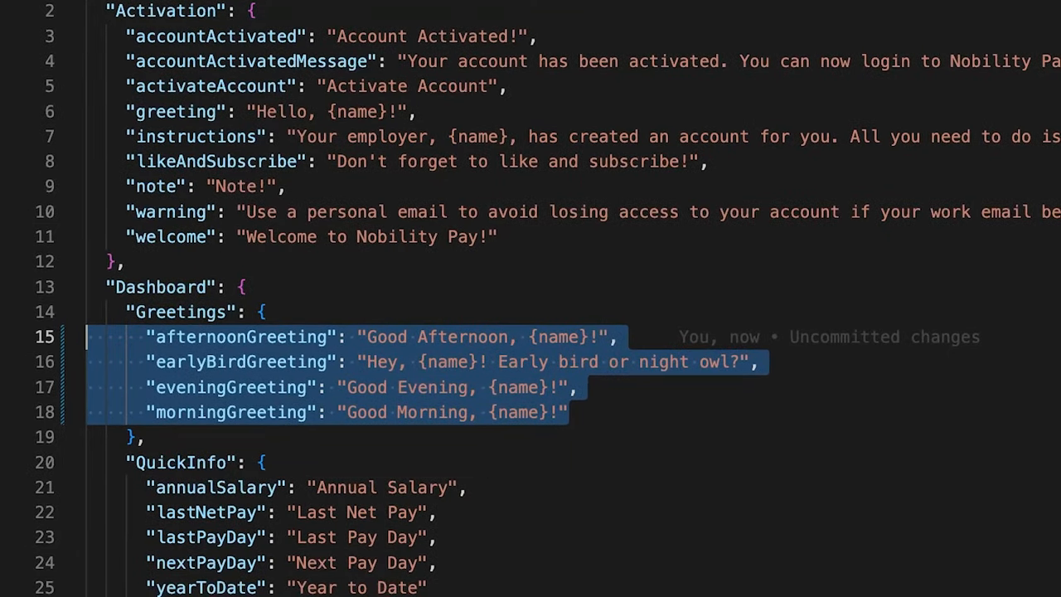
- Indent the four greeting entries one level, then shift them back out
{"action": "key", "text": "Tab"}
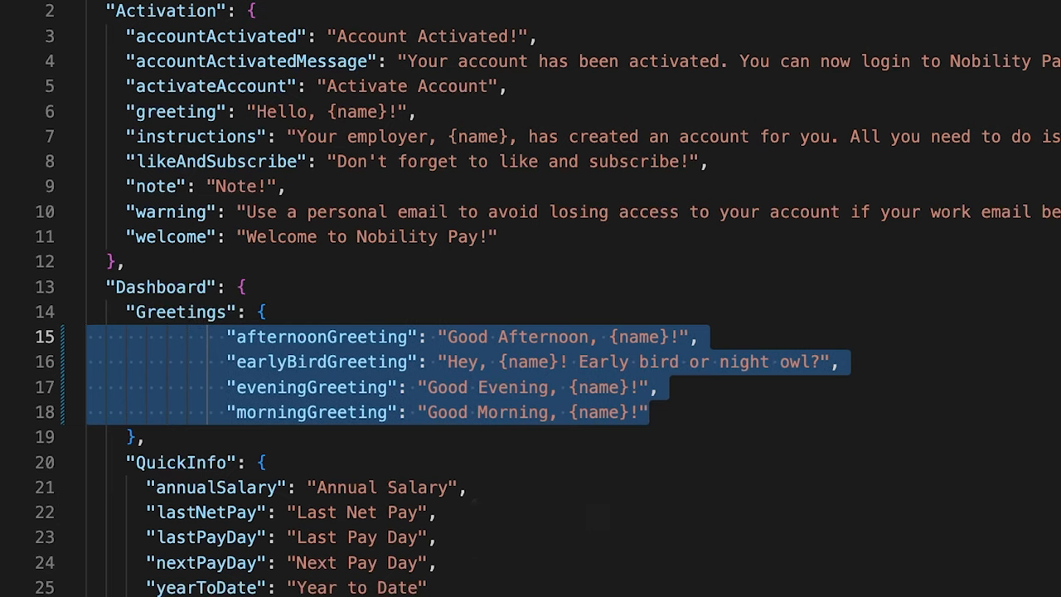
{"action": "key", "text": "shift+tab"}
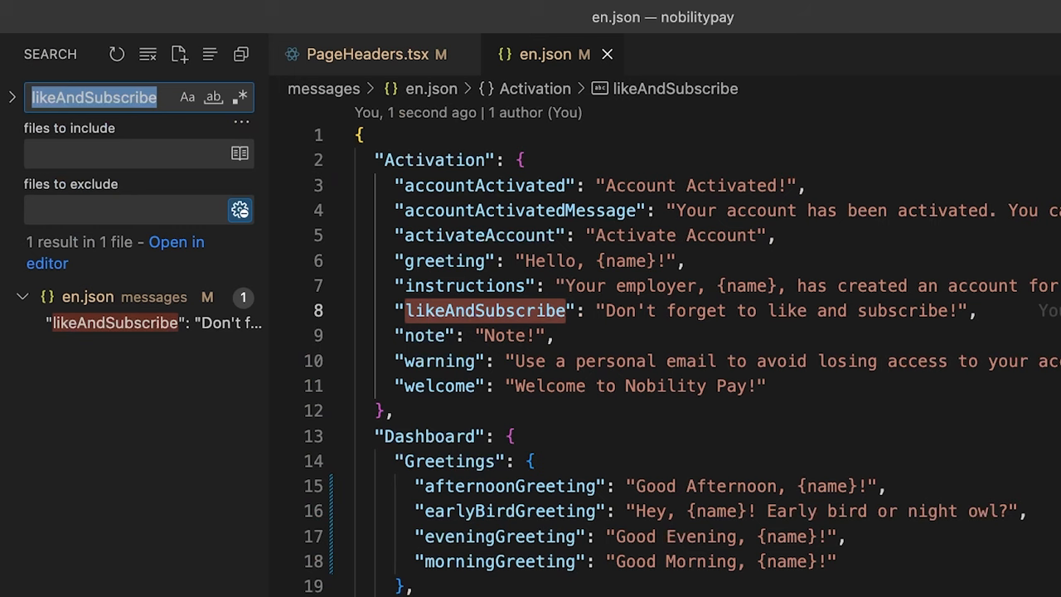
- Hide the project search sidebar after reviewing the likeAndSubscribe match in en.json
{"action": "key", "text": "cmd+b"}
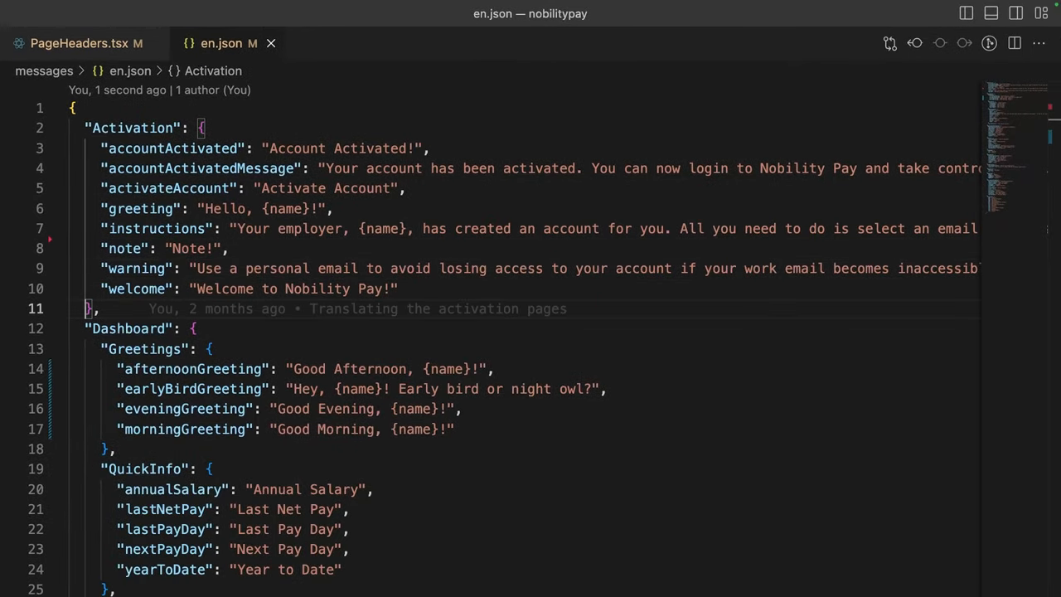
- Toggle word wrap on the long en.json translation strings, then close en.json
{"action": "key", "text": "alt+z"}
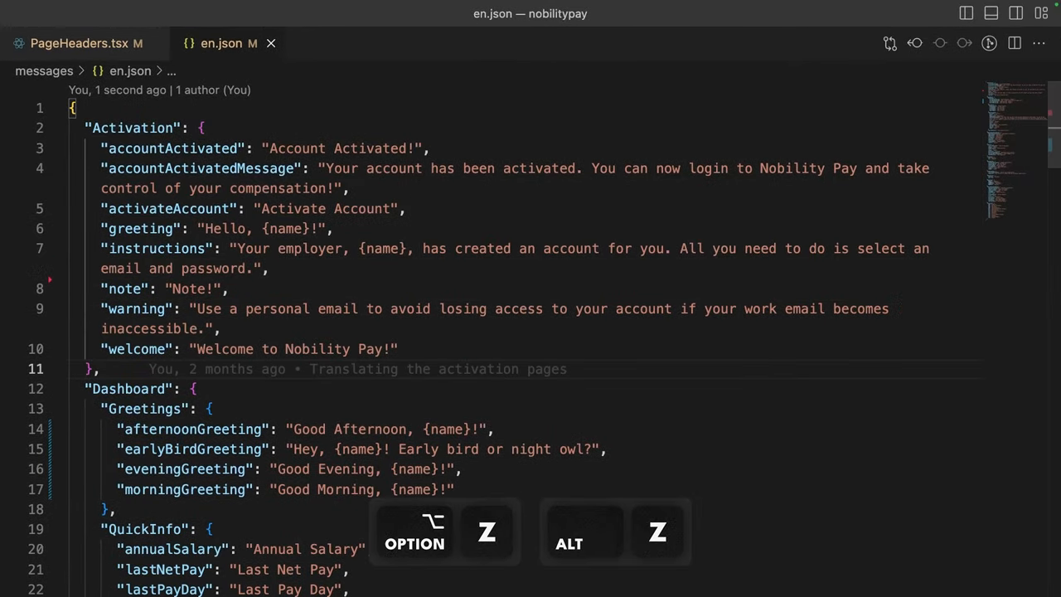
{"action": "key", "text": "alt+z"}
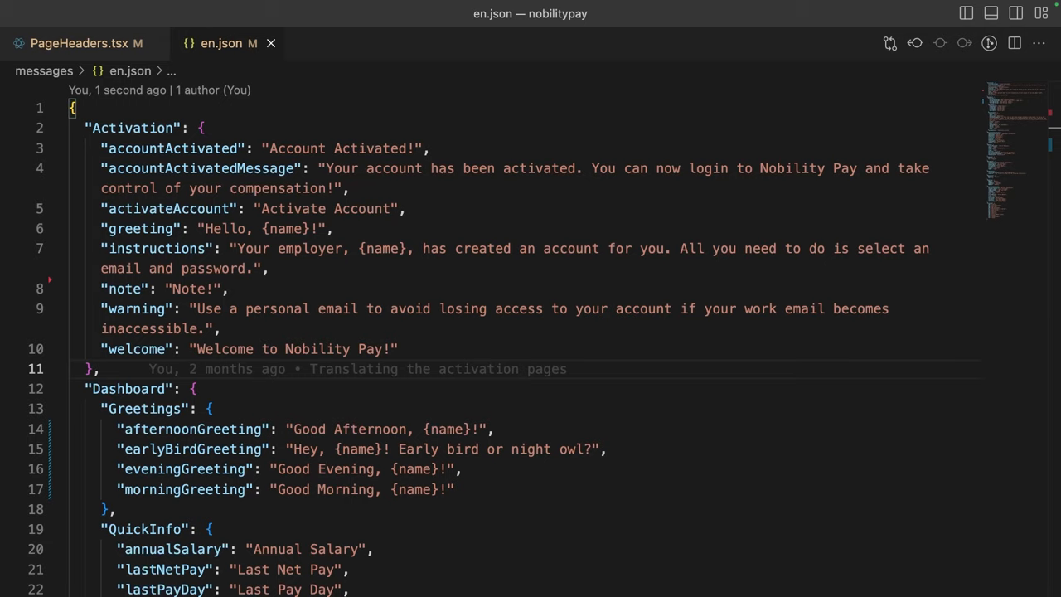
{"action": "key", "text": "cmd+w"}
{"action": "type", "text": "{employee."}
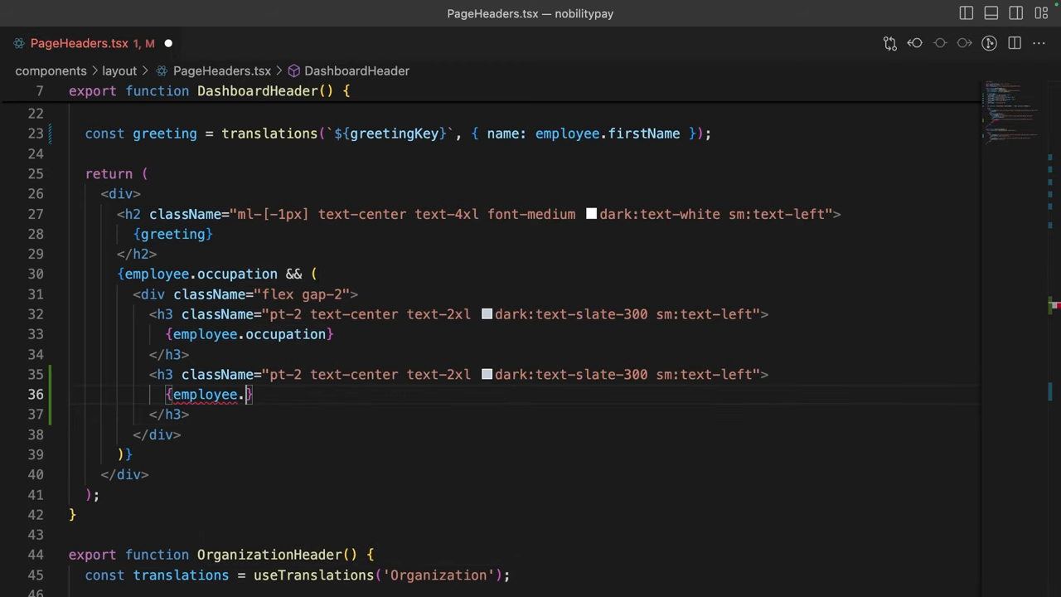
- Fill the new h3 with employee.department.name and move it above the occupation heading
{"action": "type", "text": "department.name"}
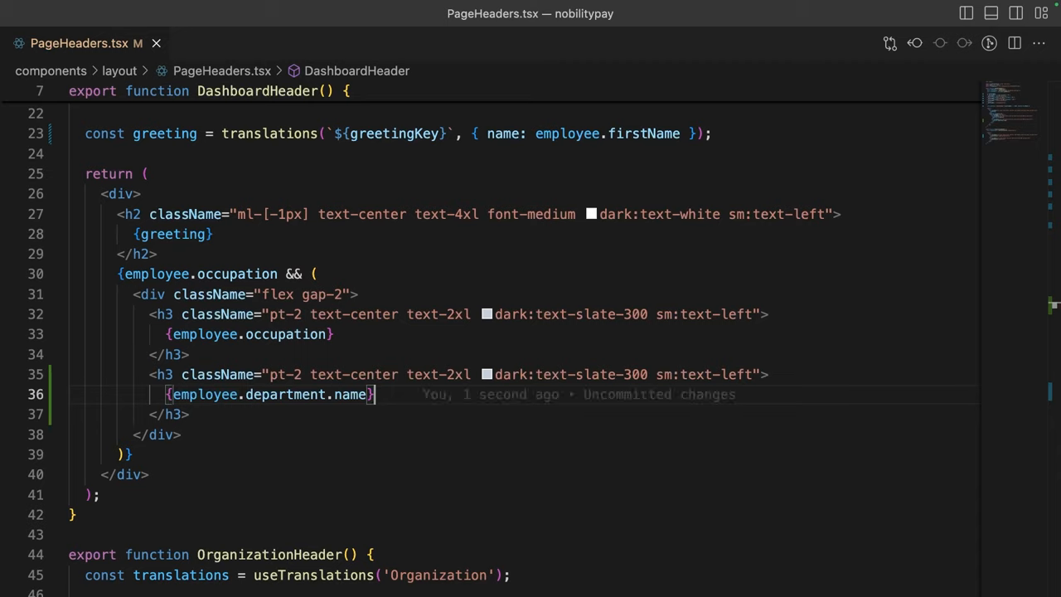
{"action": "key", "text": "alt+up"}
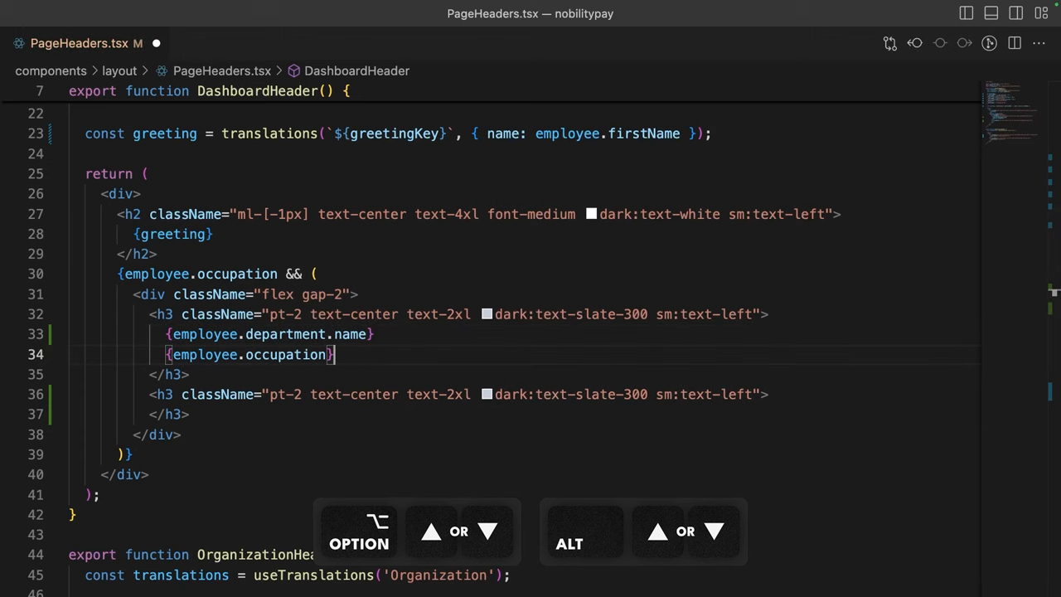
{"action": "key", "text": "alt+down"}
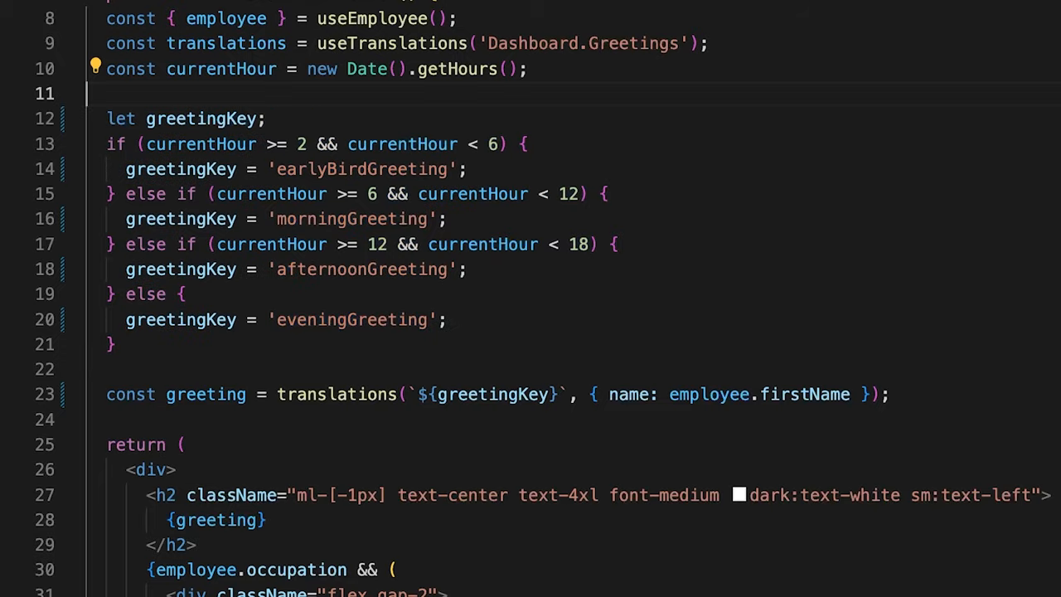
- Comment out DashboardHeader, fold and unfold its body, then restore it as working code
{"action": "scroll", "scroll_direction": "up", "scroll_amount": 3}
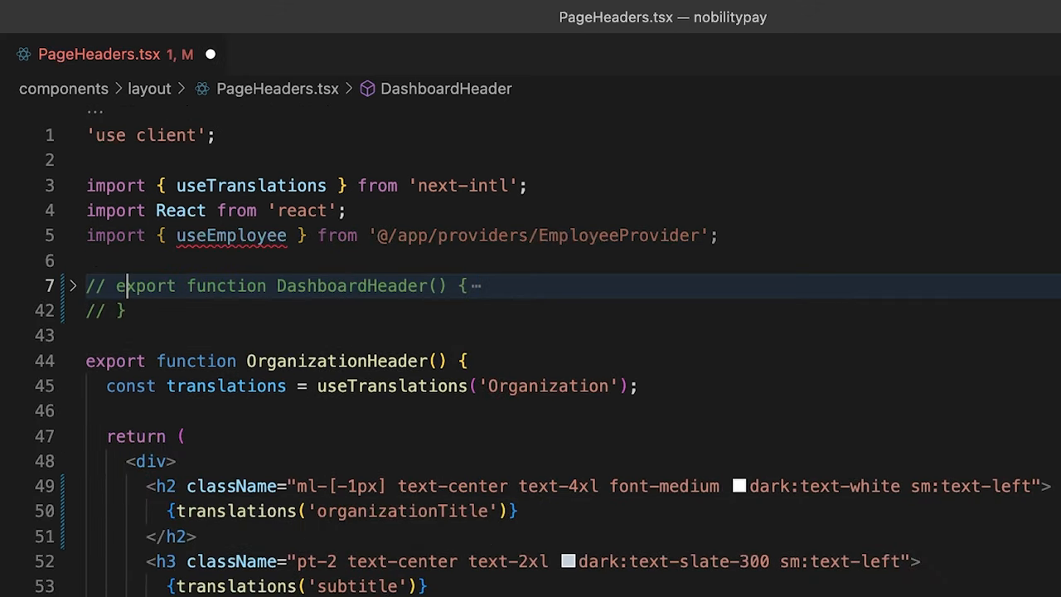
{"action": "left_click", "coordinate": [73, 285]}
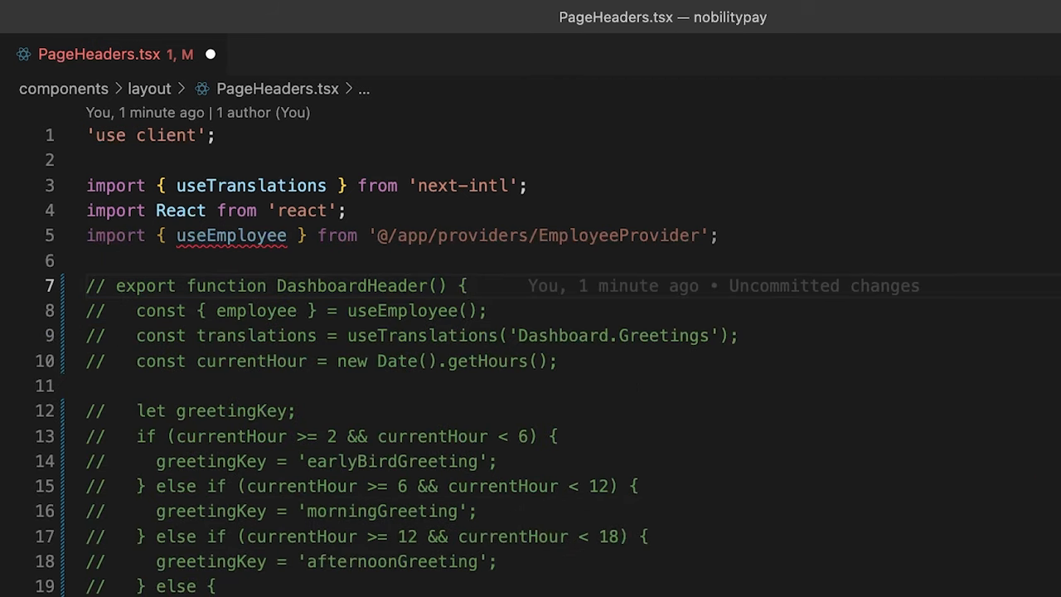
{"action": "left_click", "coordinate": [73, 286]}
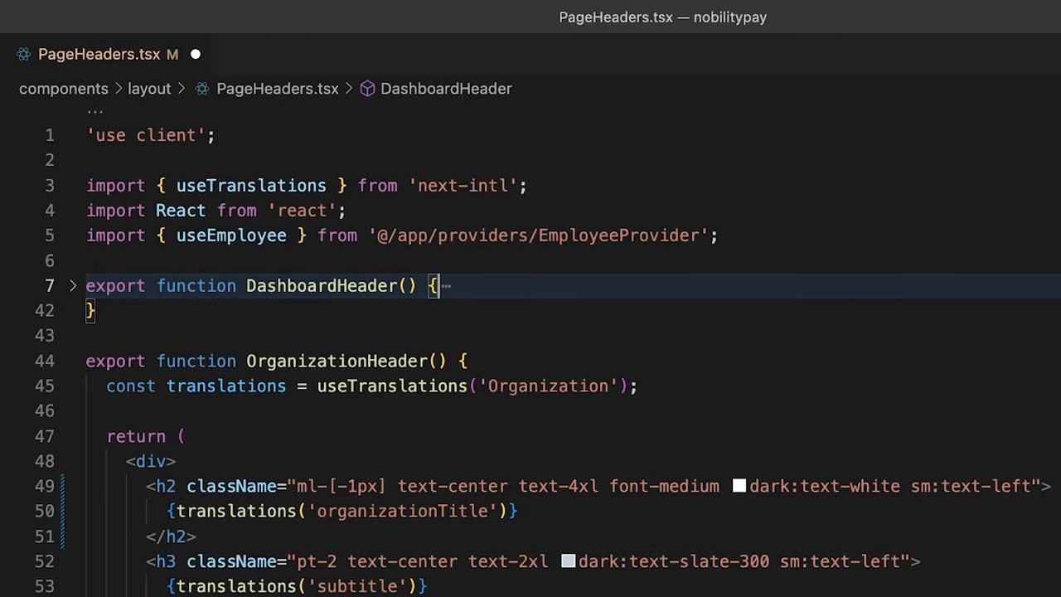
{"action": "left_click", "coordinate": [73, 285]}
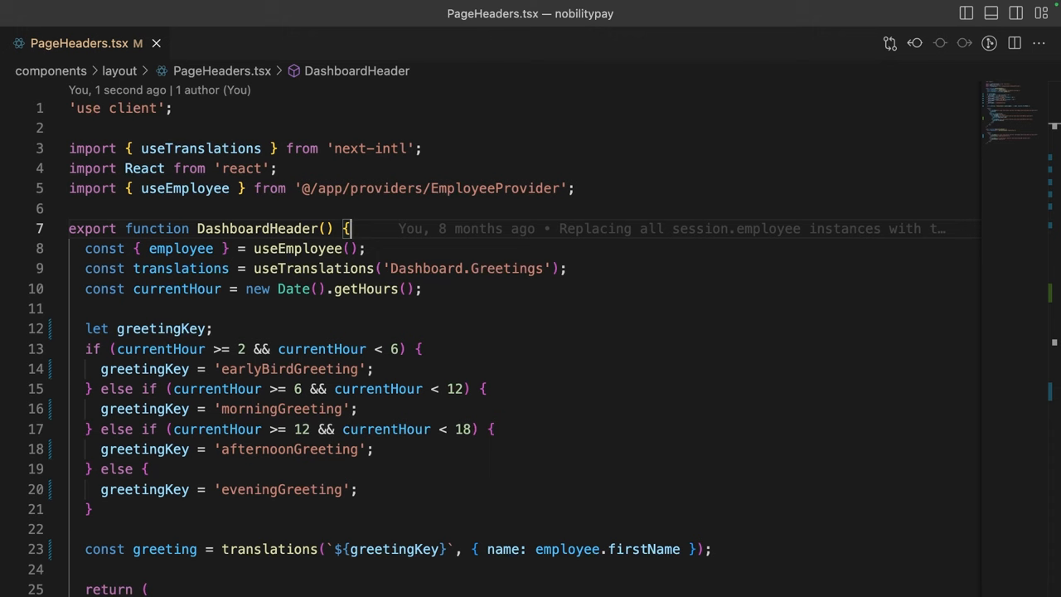
- Jump to DashboardHeader's matching closing brace
{"action": "scroll", "scroll_direction": "down", "scroll_amount": 3}
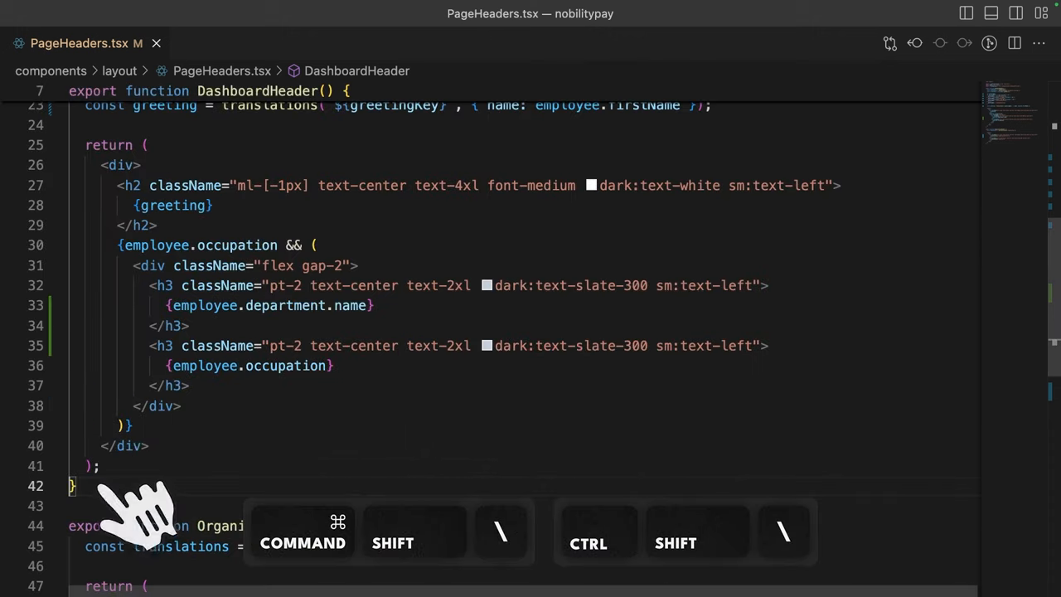
{"action": "scroll", "scroll_direction": "up", "scroll_amount": 3}
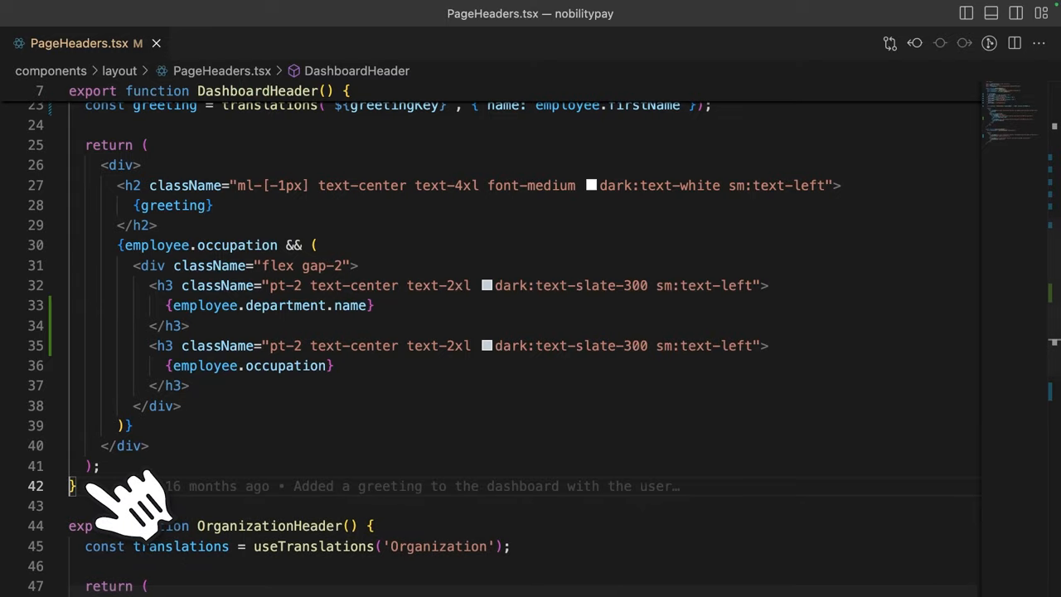
{"action": "left_click", "coordinate": [279, 43]}
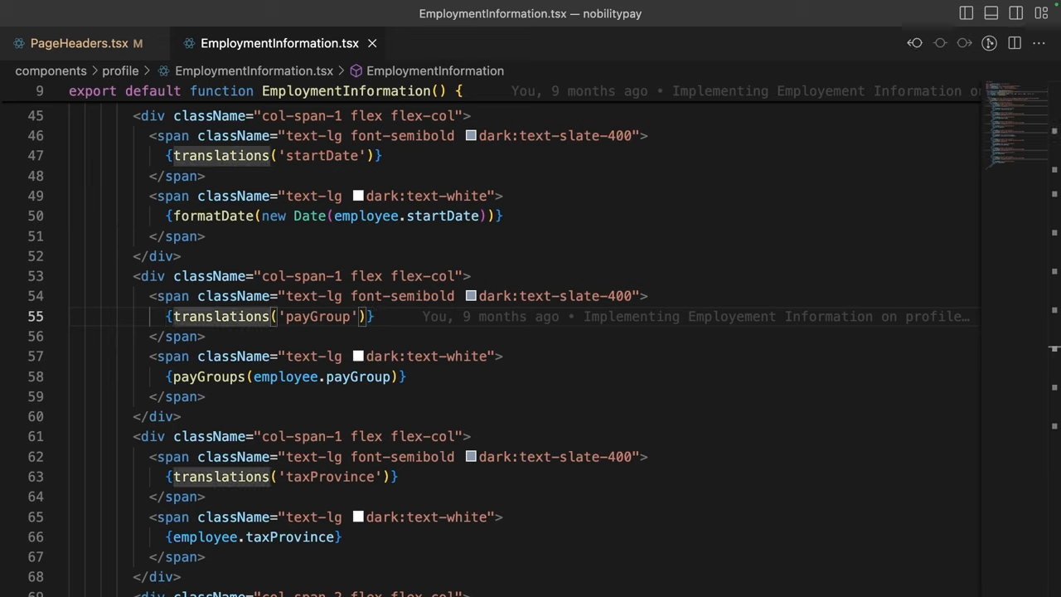
- From the top of EmploymentInformation.tsx, jump to useFormatDate's definition in the formatters code
{"action": "key", "text": "f12"}
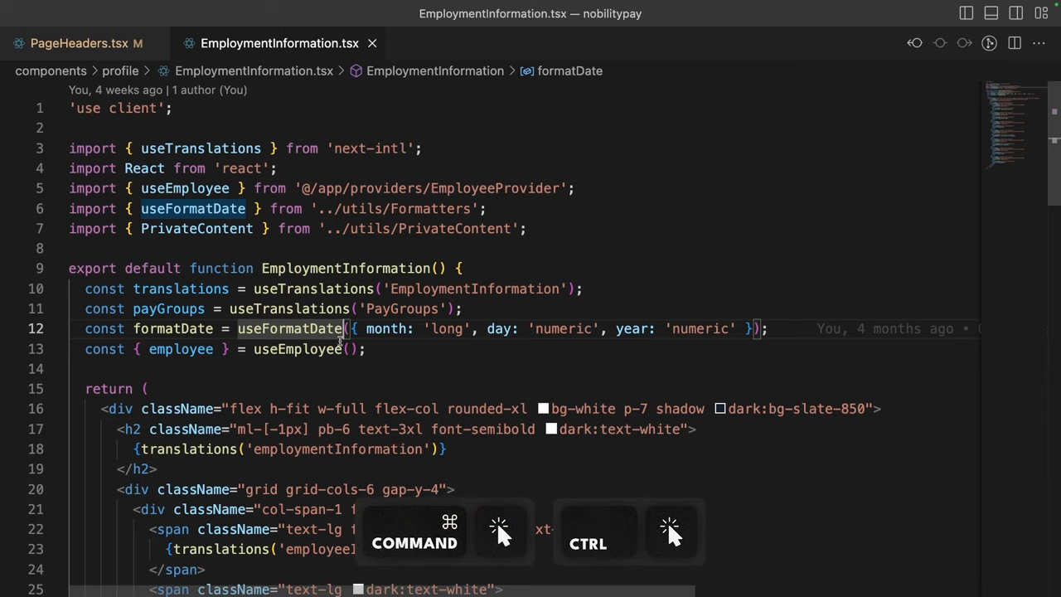
{"action": "left_click", "coordinate": [288, 329]}
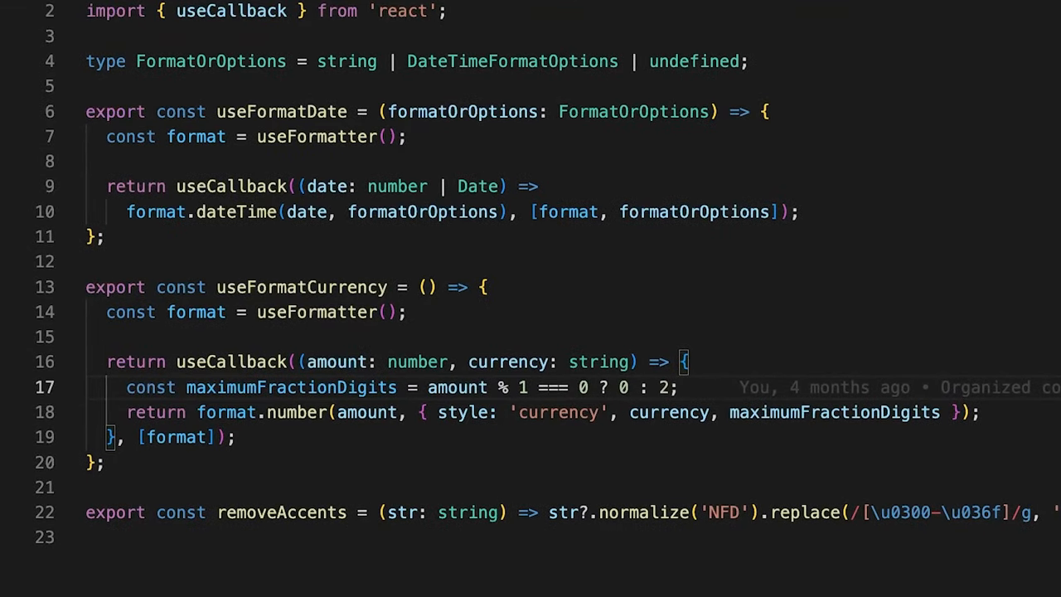
{"action": "left_click", "coordinate": [537, 388]}
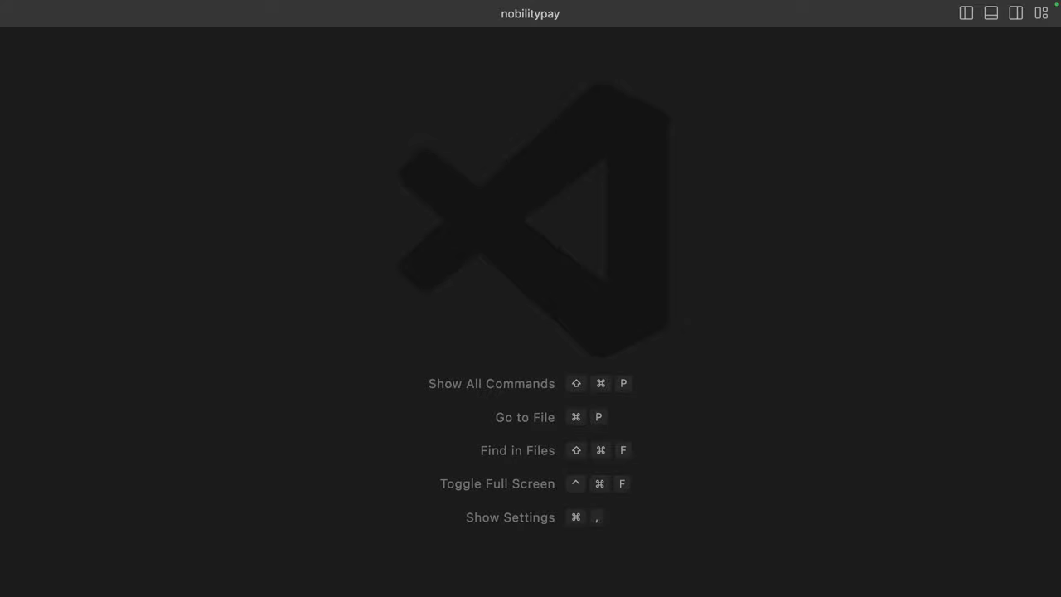
- Show the project explorer and expand the components folder
{"action": "key", "text": "cmd+shift+e"}
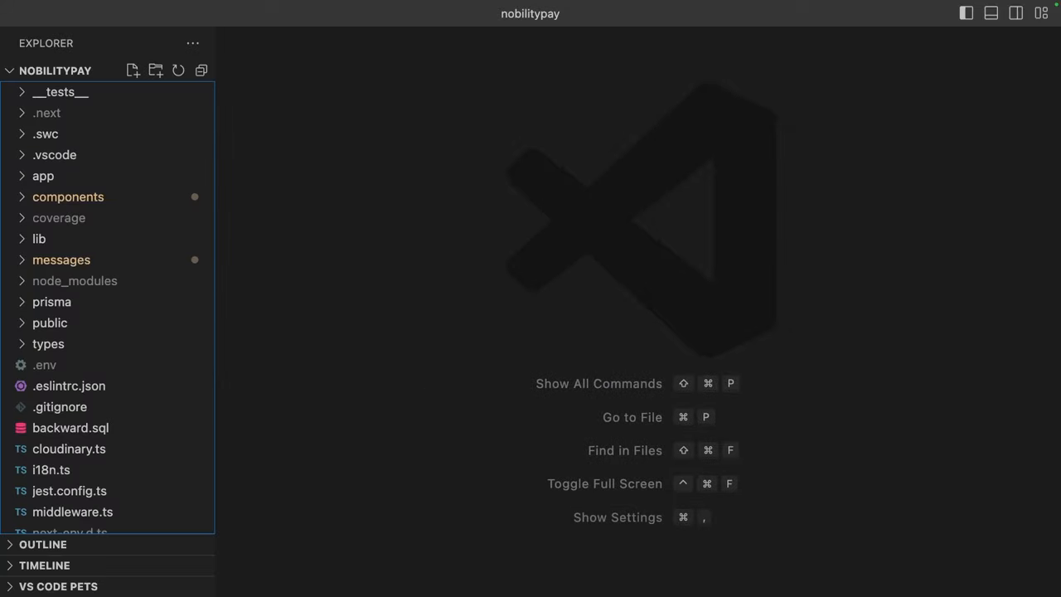
{"action": "left_click", "coordinate": [68, 196]}
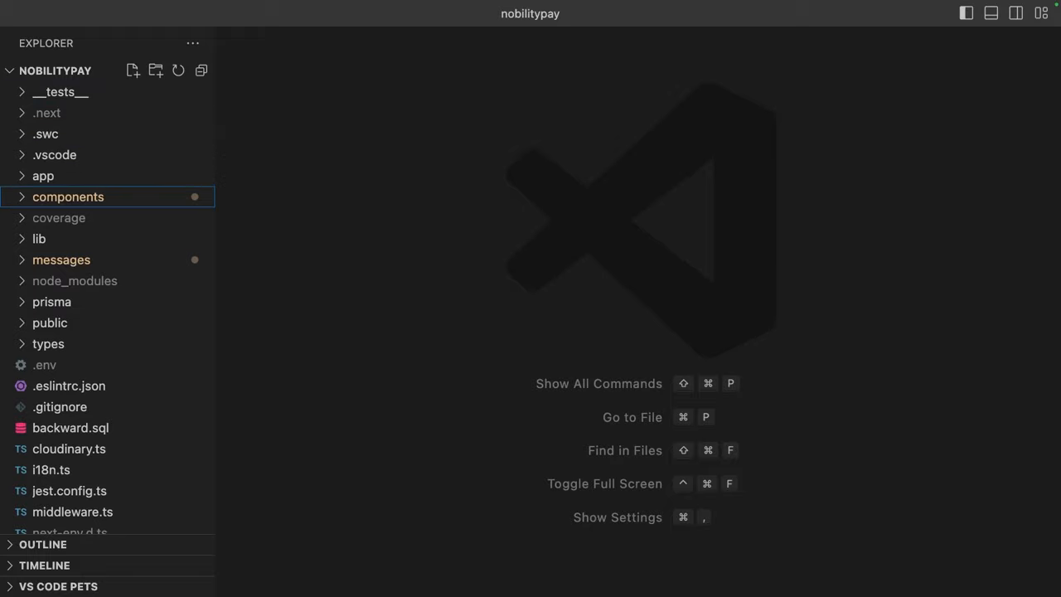
{"action": "left_click", "coordinate": [68, 195]}
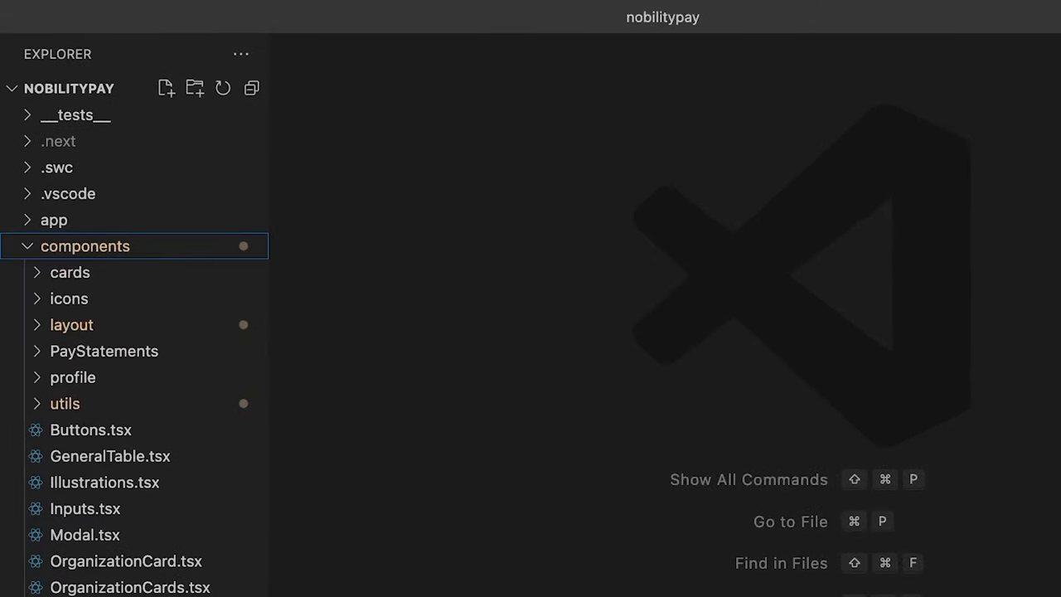
{"action": "mouse_move", "coordinate": [166, 88]}
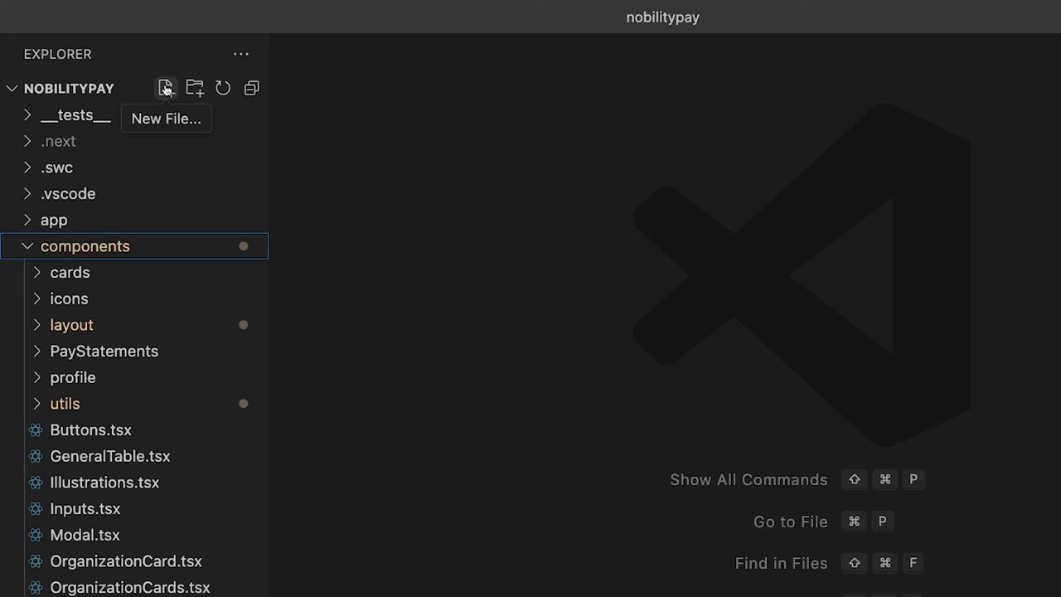
- Create the new file utils/like/and/subs inside components
{"action": "left_click", "coordinate": [166, 88]}
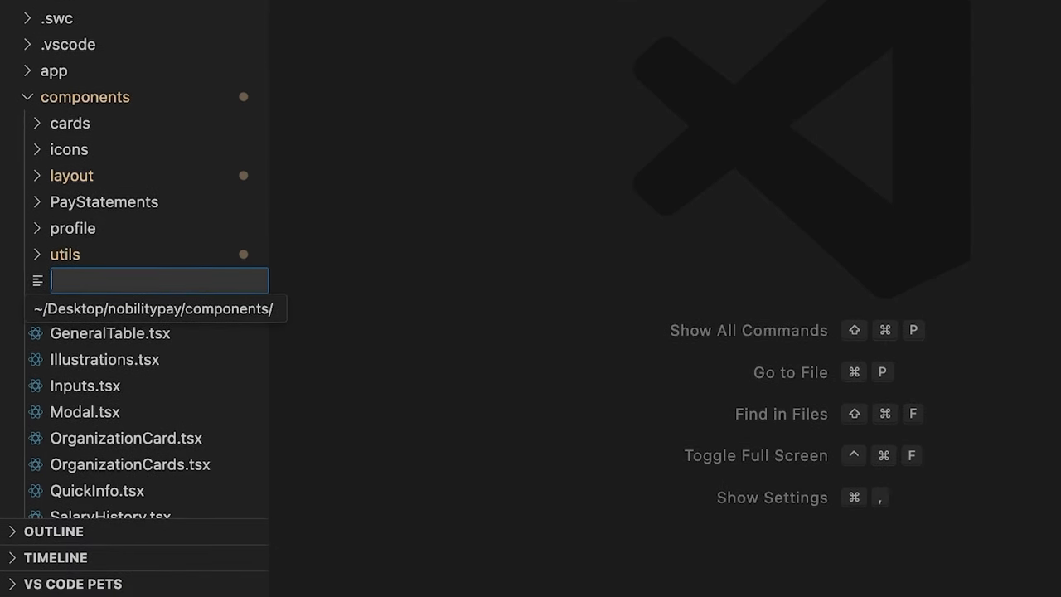
{"action": "type", "text": "utils/"}
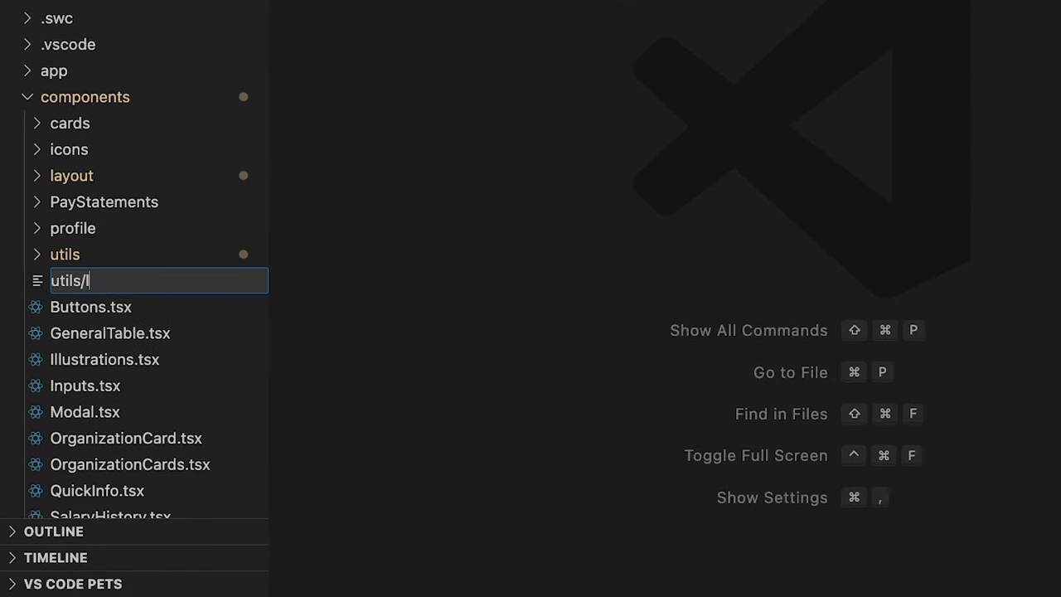
{"action": "type", "text": "like/and/subs"}
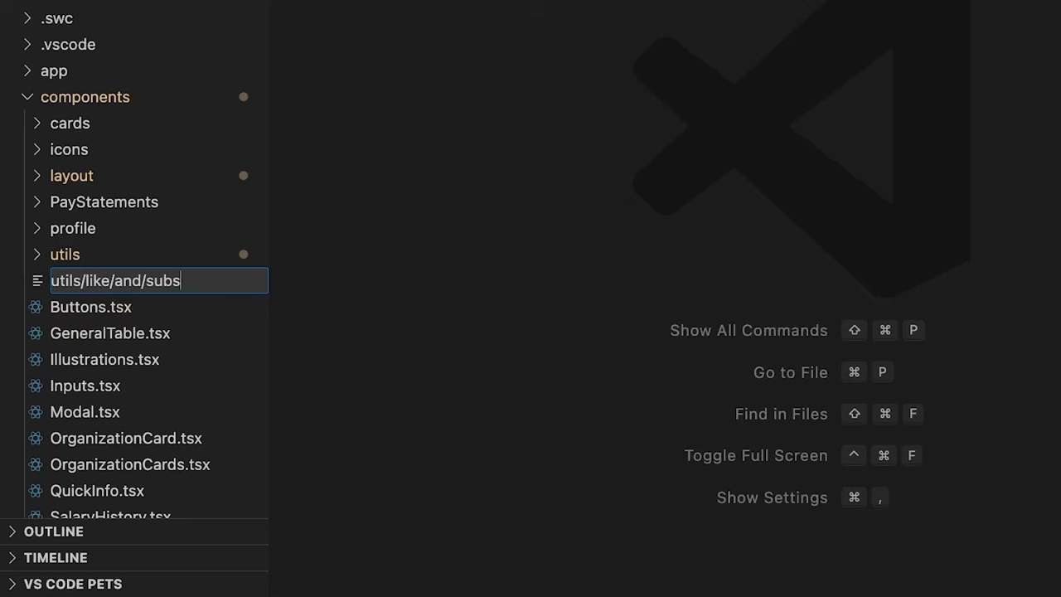
{"action": "key", "text": "Escape"}
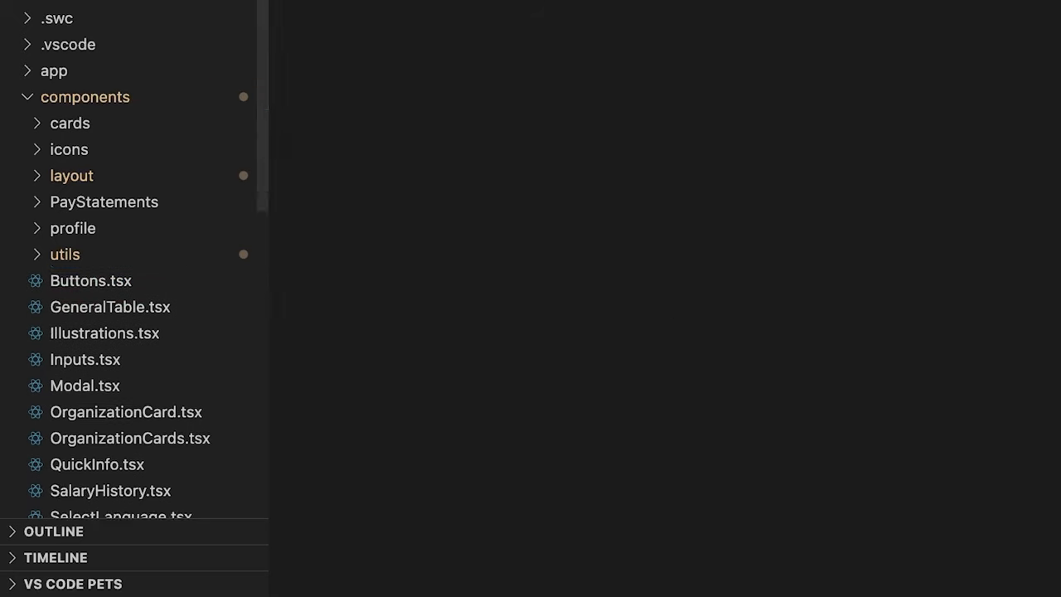
{"action": "left_click", "coordinate": [64, 254]}
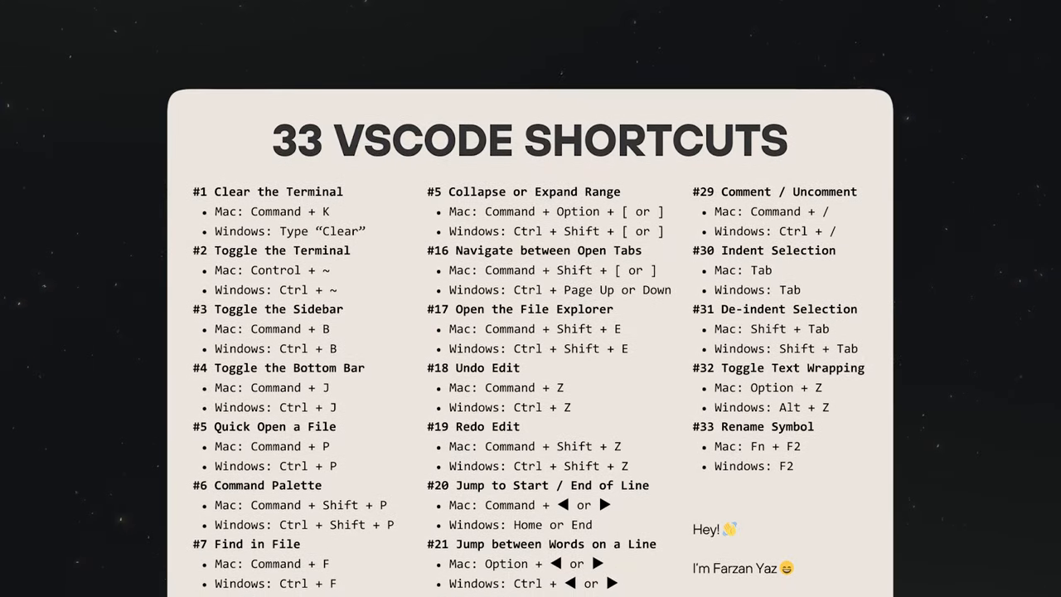
- Scroll down the 33 VS Code shortcuts cheat sheet to entry #28 and the author sign-off
{"action": "scroll", "scroll_direction": "down", "scroll_amount": 3}
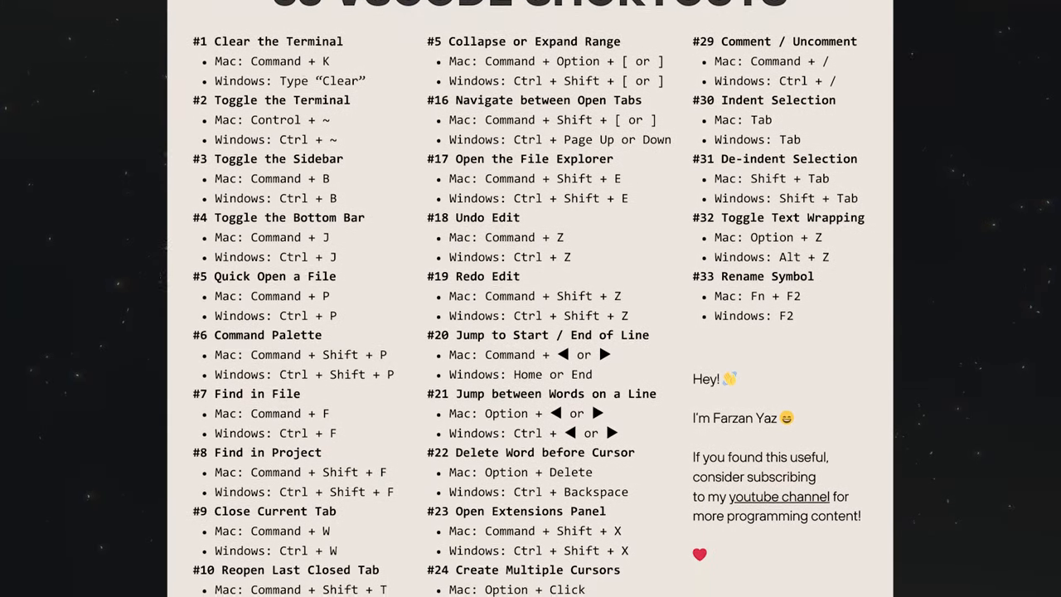
{"action": "scroll", "scroll_direction": "down", "scroll_amount": 3}
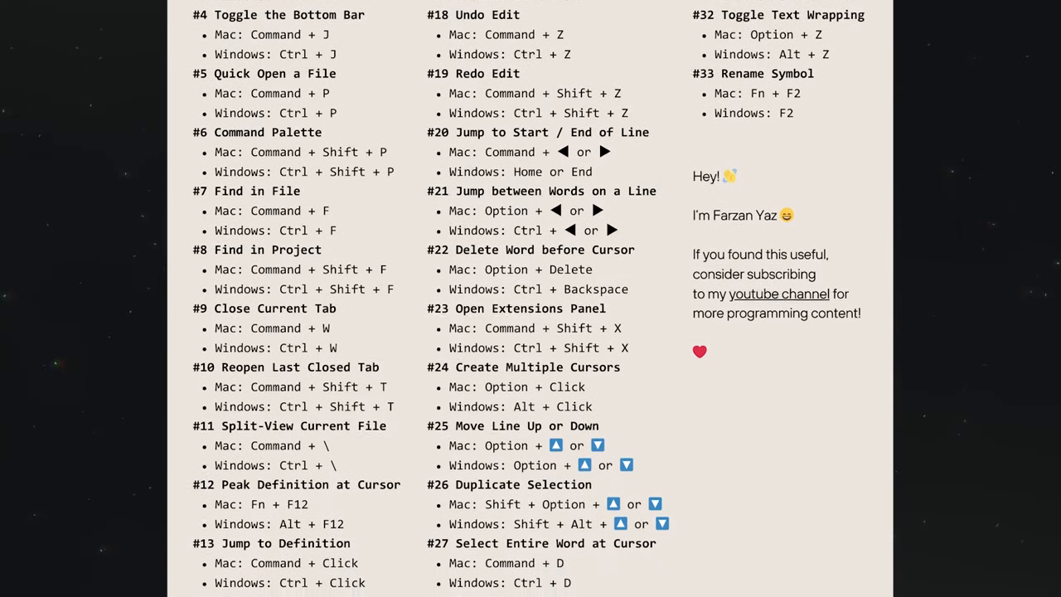
{"action": "scroll", "scroll_direction": "down", "scroll_amount": 3}
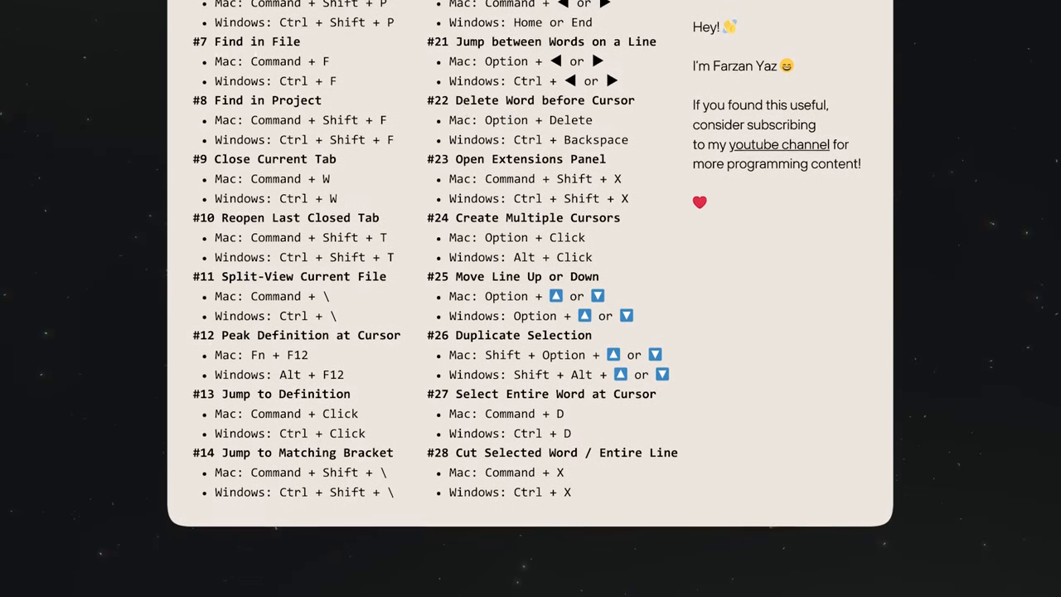